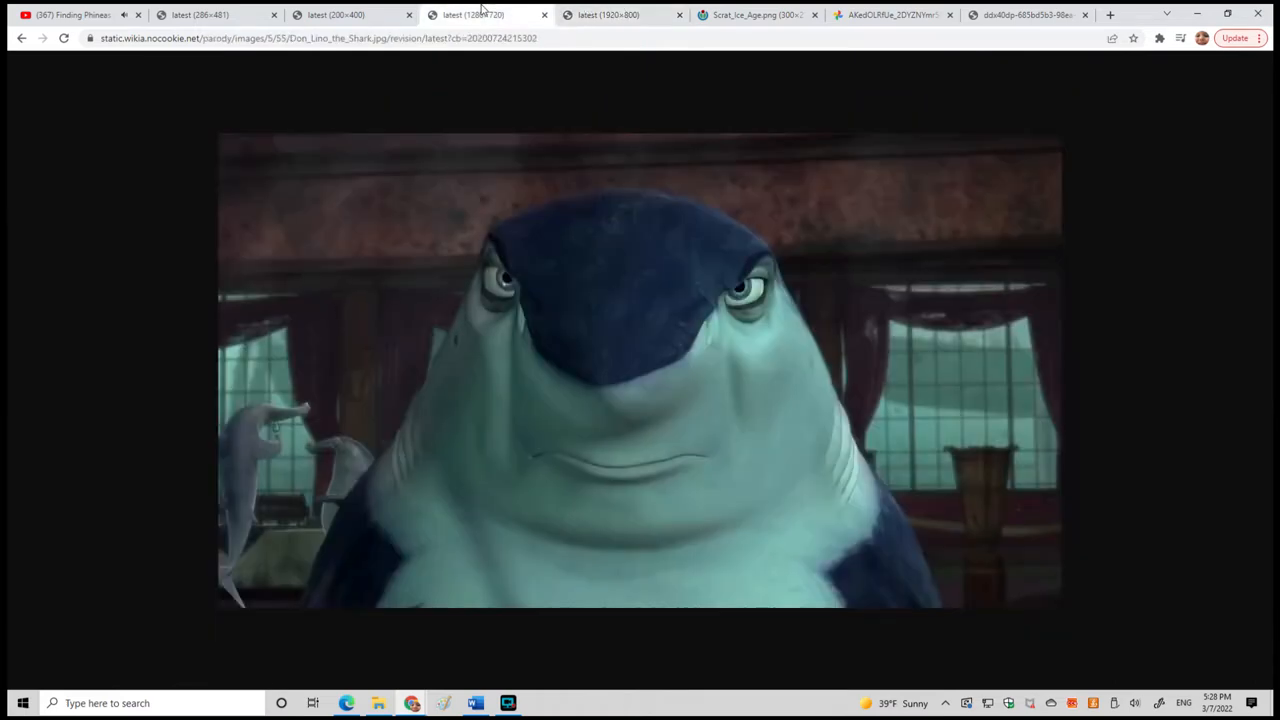
# Flip between the couch pair, shark, squirrel and cartoon woman images to act out the scene's opening lines.
pyautogui.click(608, 14)
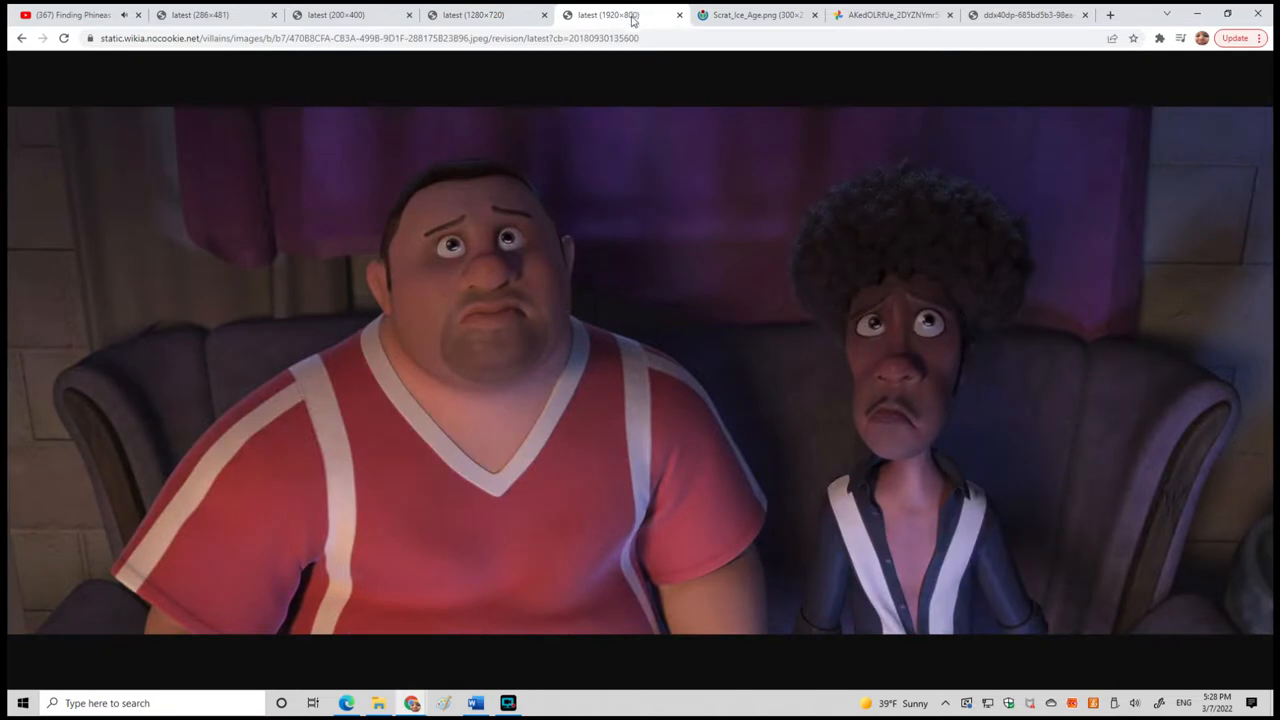
pyautogui.click(484, 14)
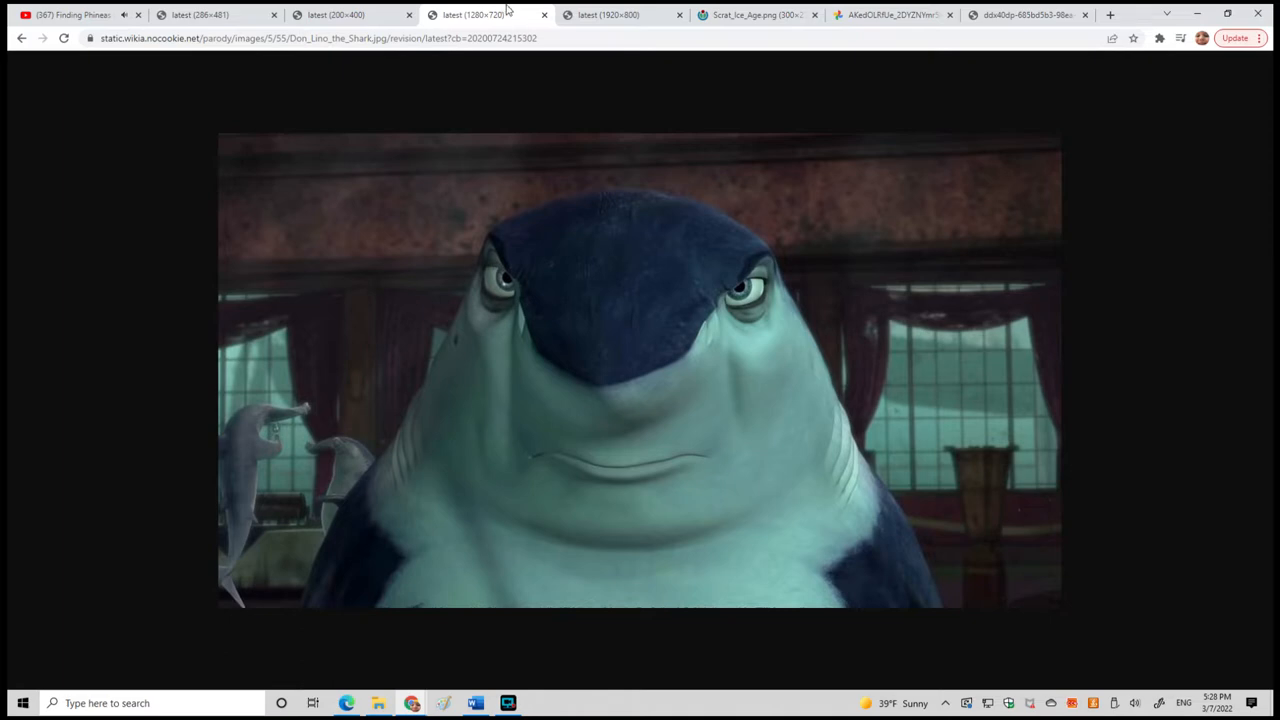
pyautogui.click(756, 14)
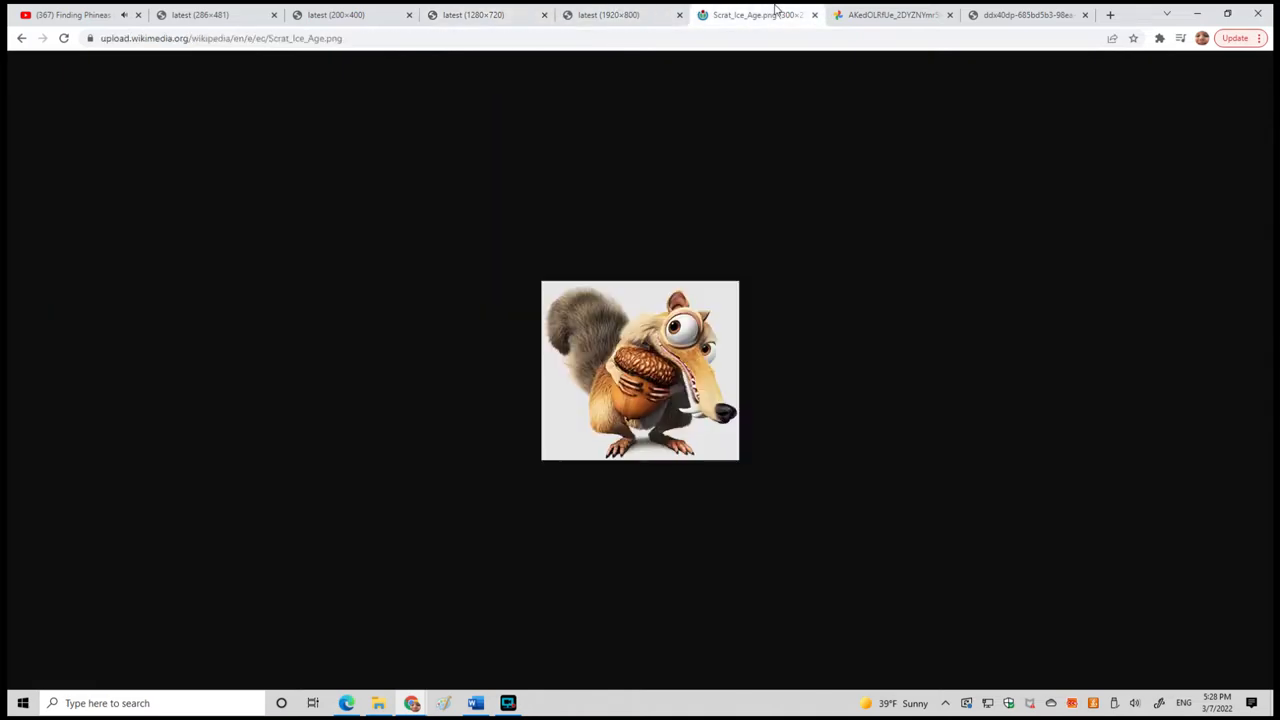
pyautogui.click(340, 14)
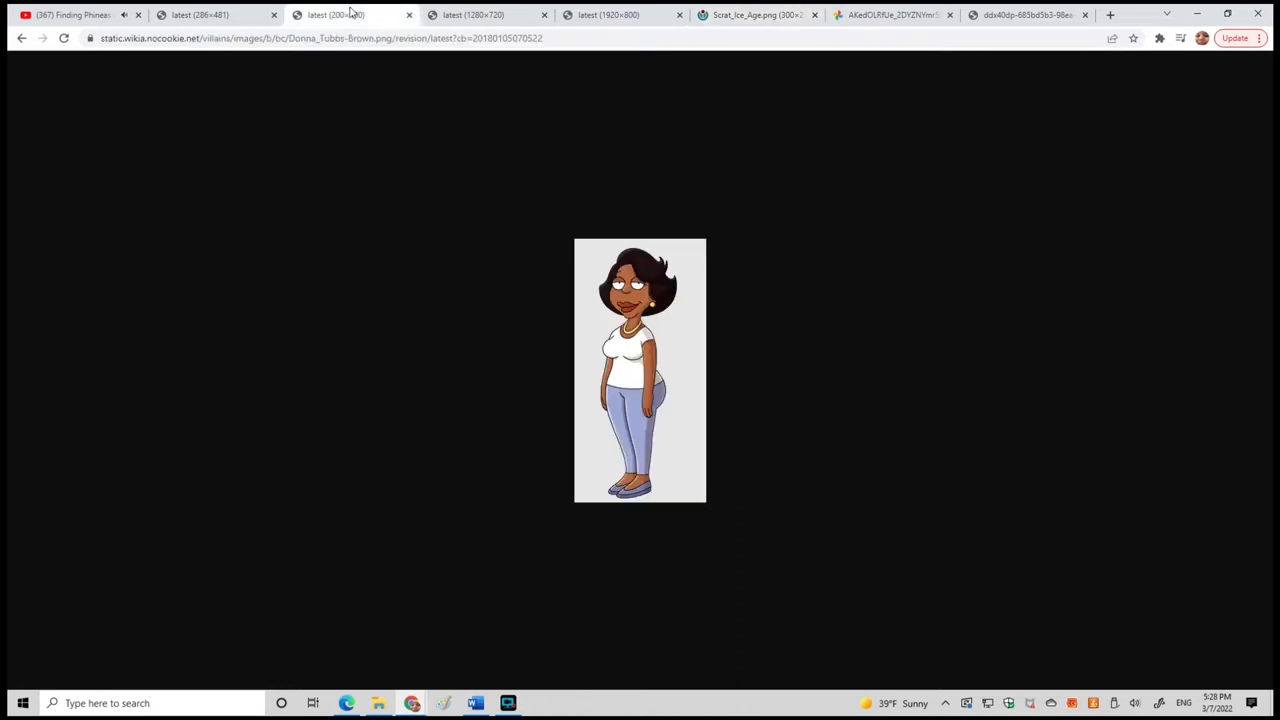
pyautogui.click(756, 14)
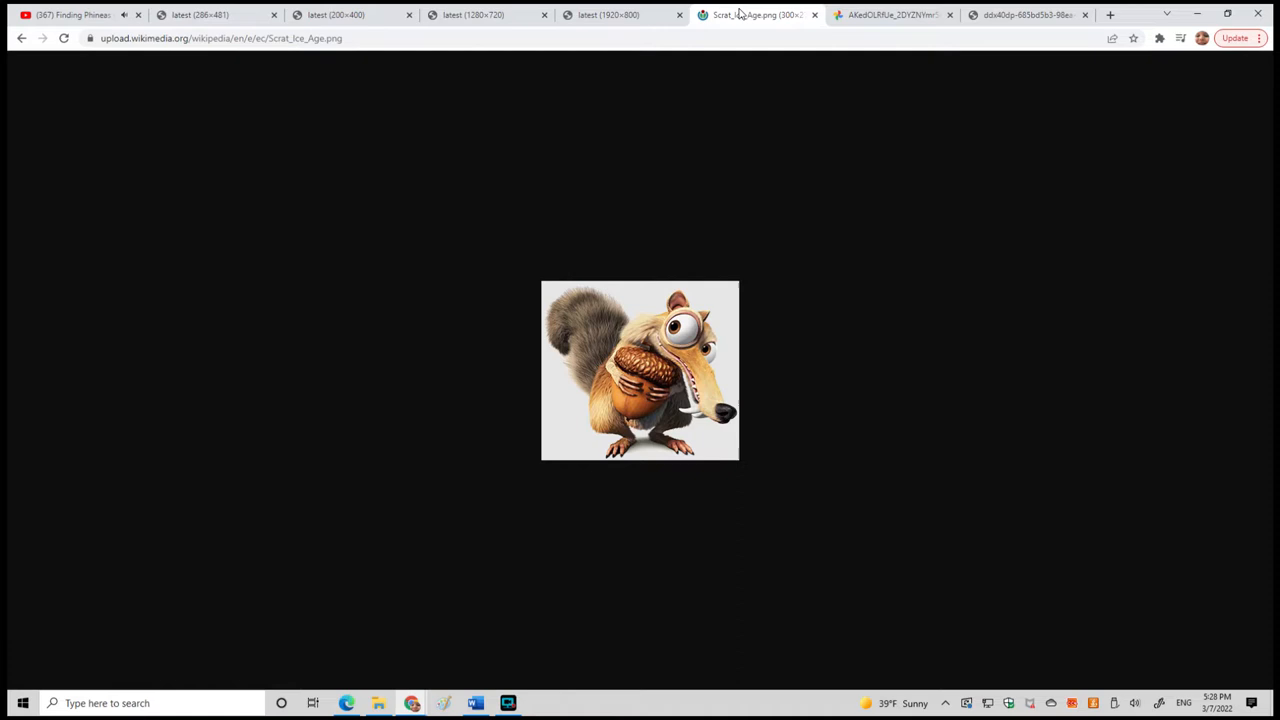
pyautogui.moveTo(608, 14)
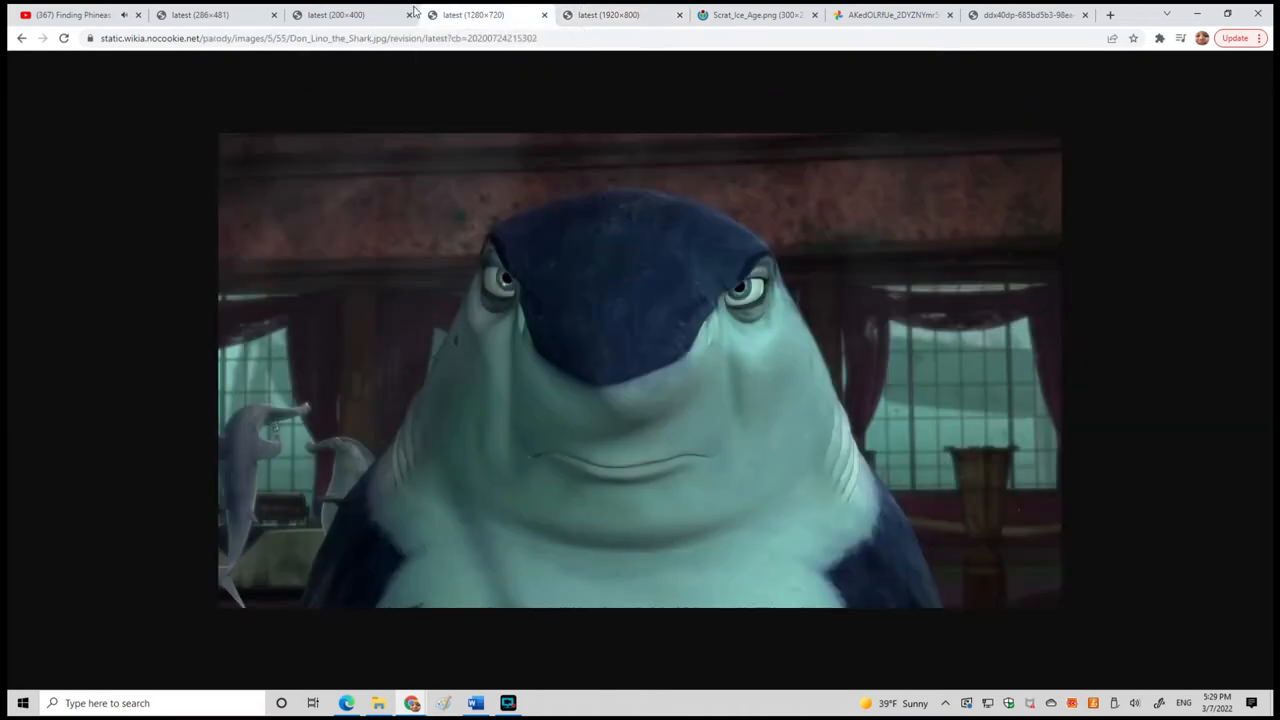
# Alternate the shark and cartoon woman images, then land on the green-faced cartoon boy.
pyautogui.click(350, 14)
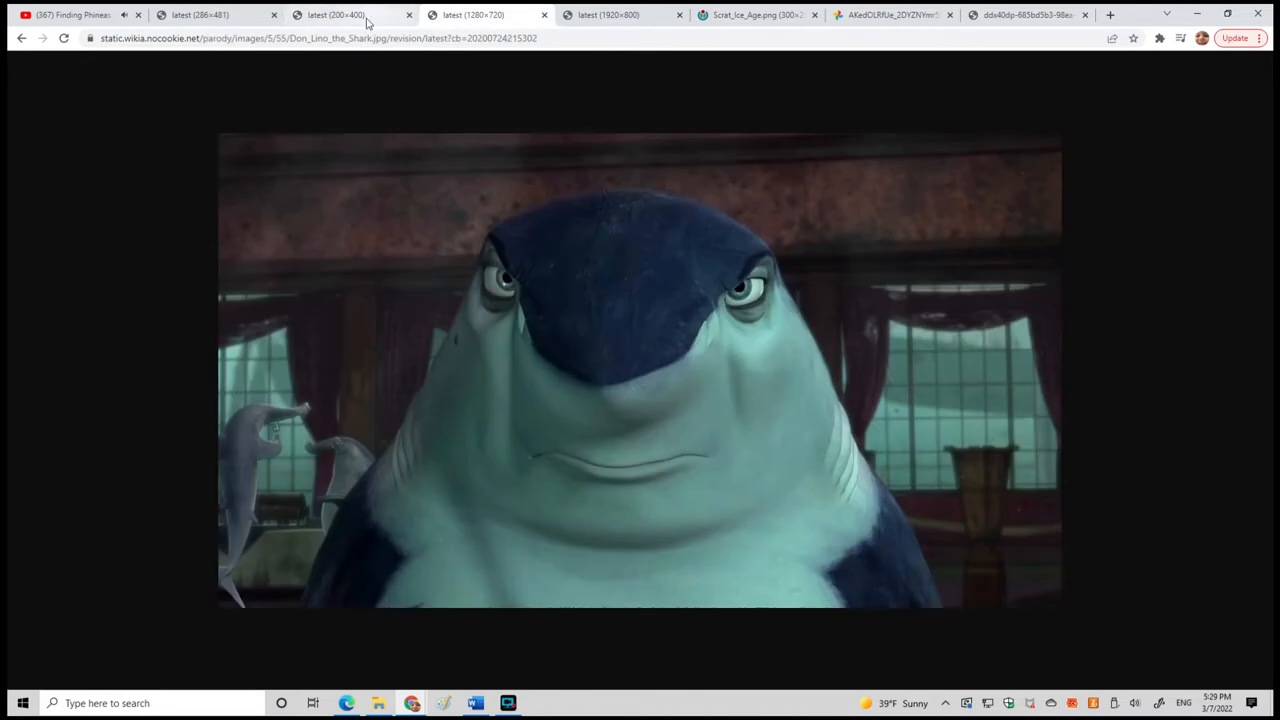
pyautogui.click(336, 14)
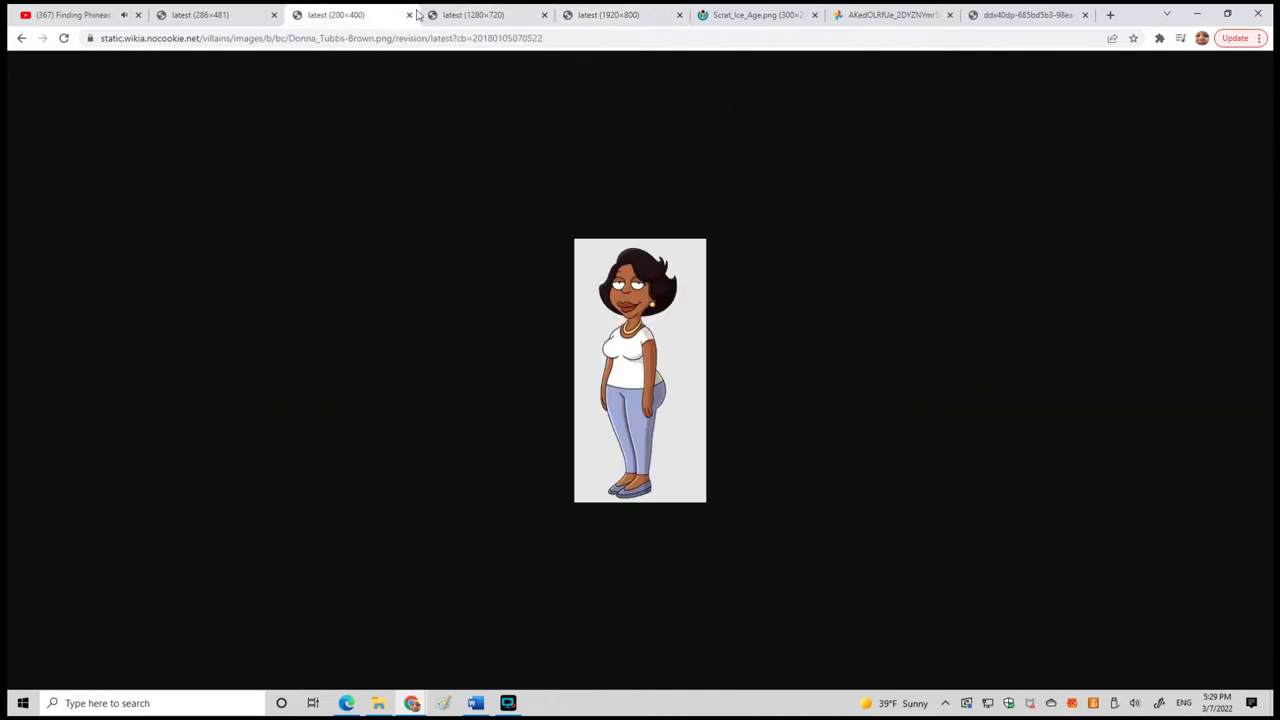
pyautogui.moveTo(350, 14)
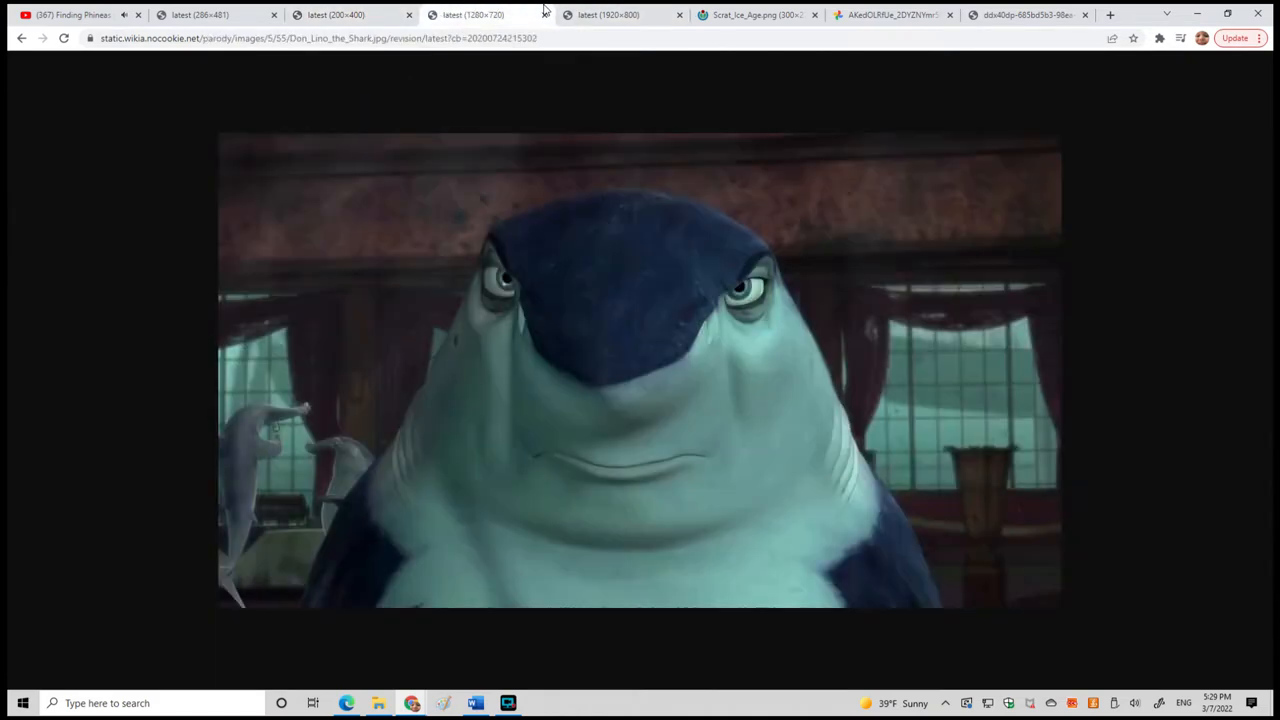
pyautogui.click(350, 14)
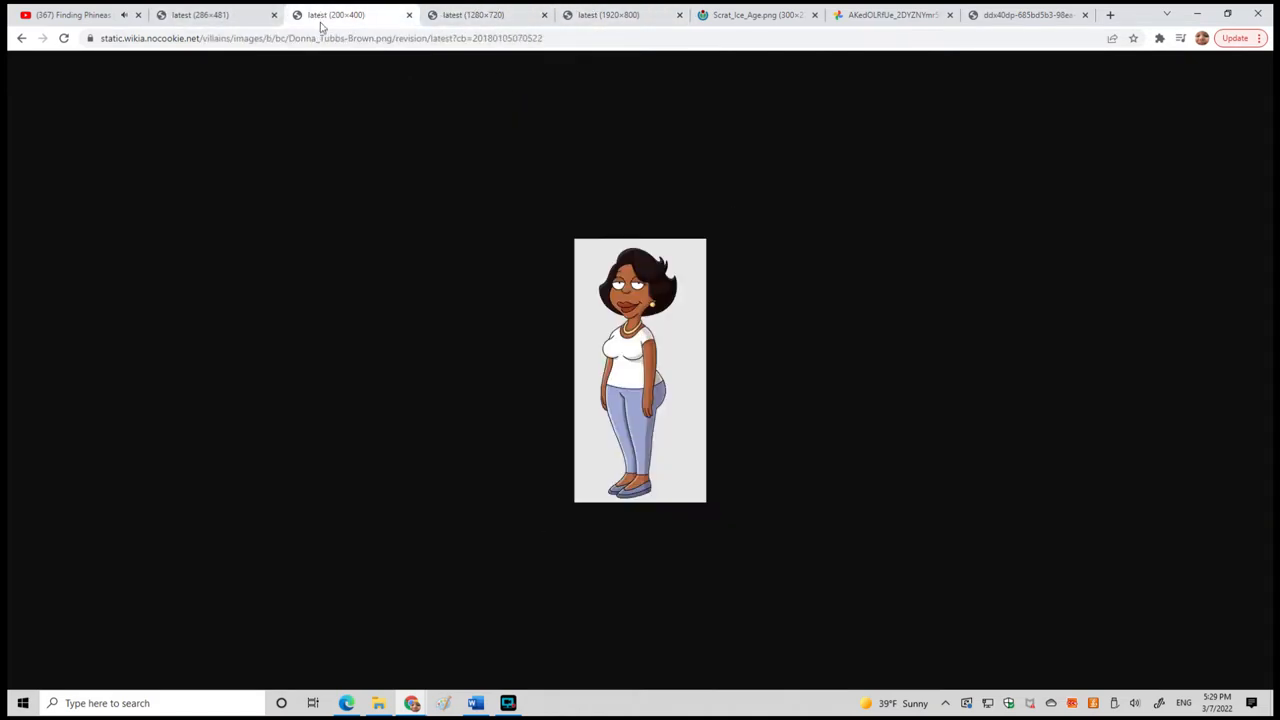
pyautogui.click(200, 14)
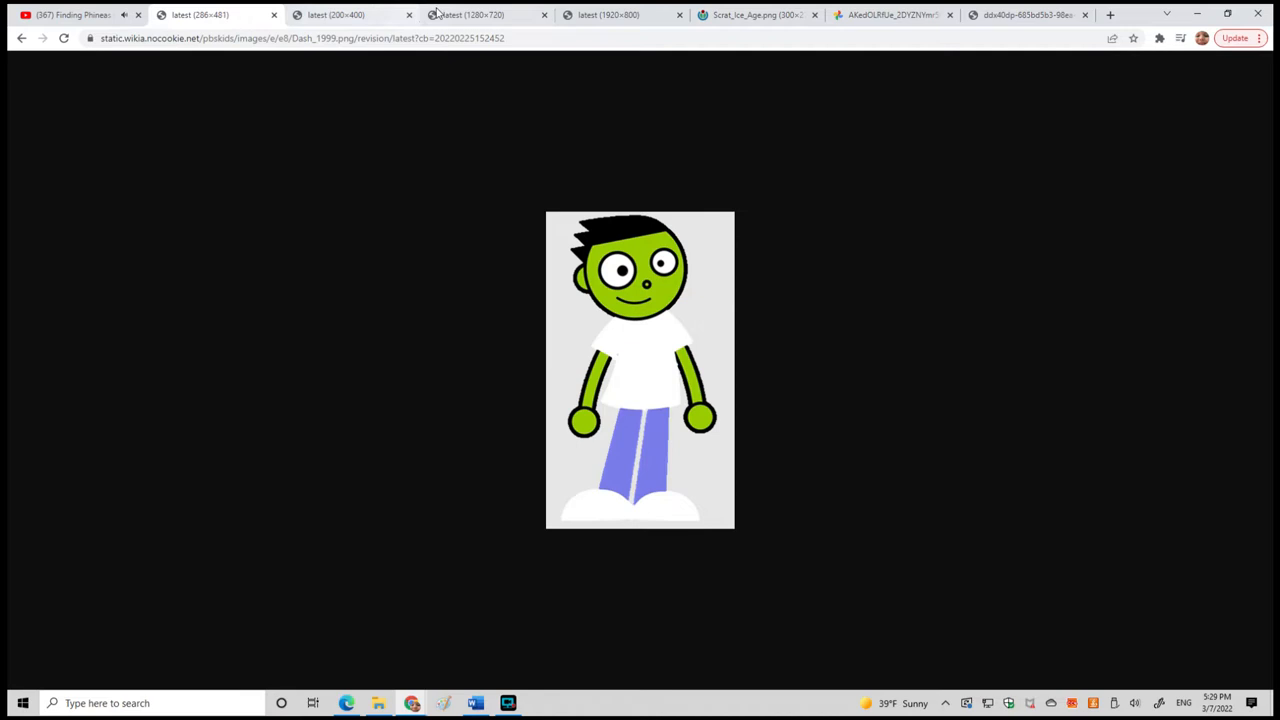
pyautogui.click(470, 14)
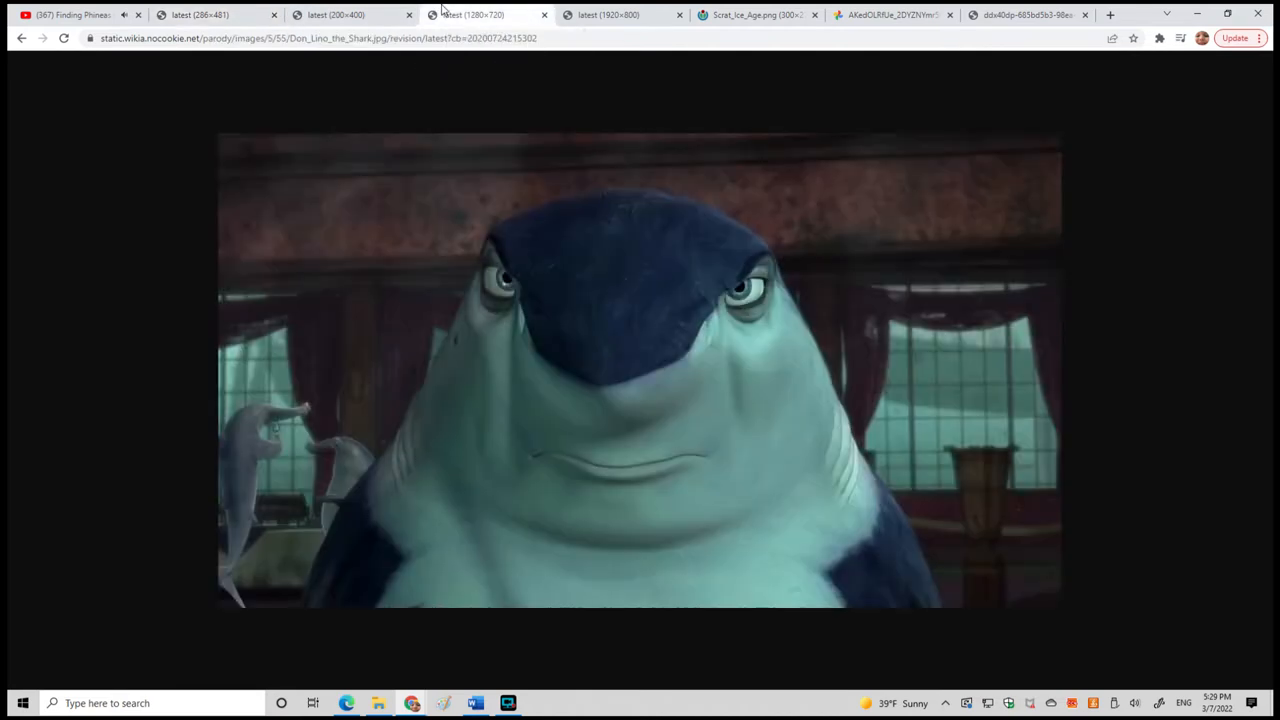
pyautogui.moveTo(420, 10)
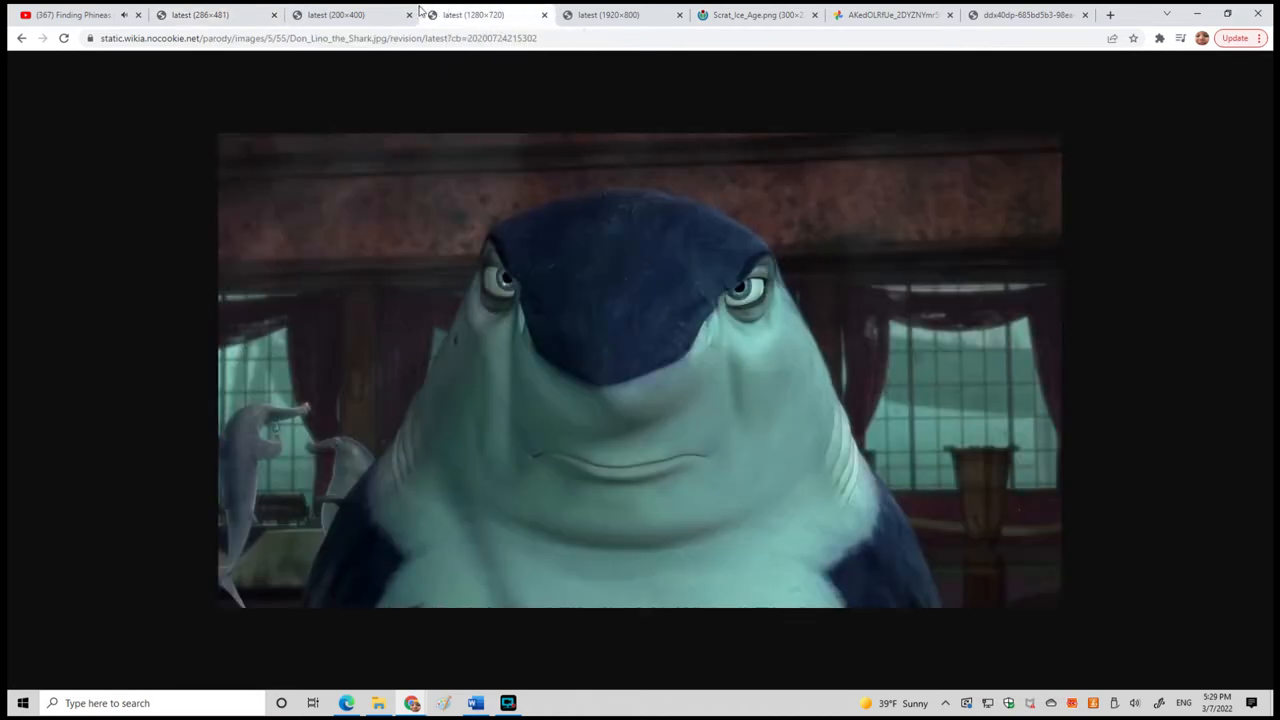
pyautogui.click(200, 14)
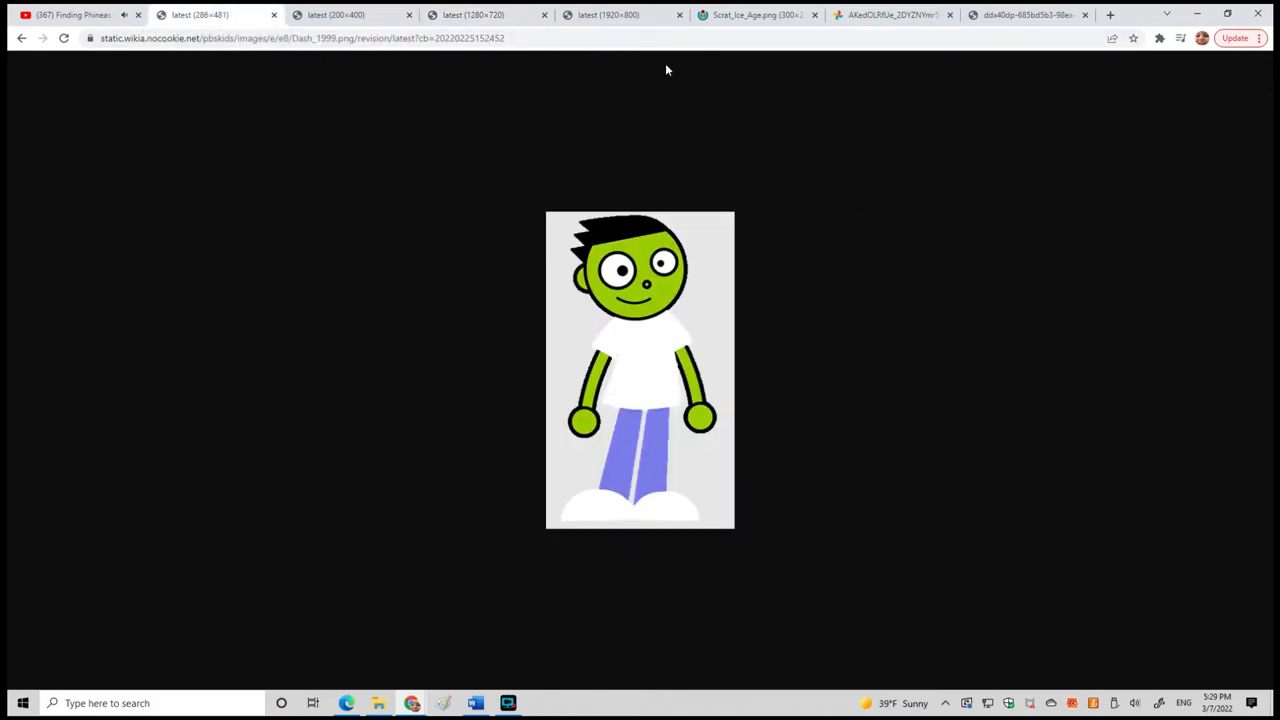
pyautogui.click(484, 14)
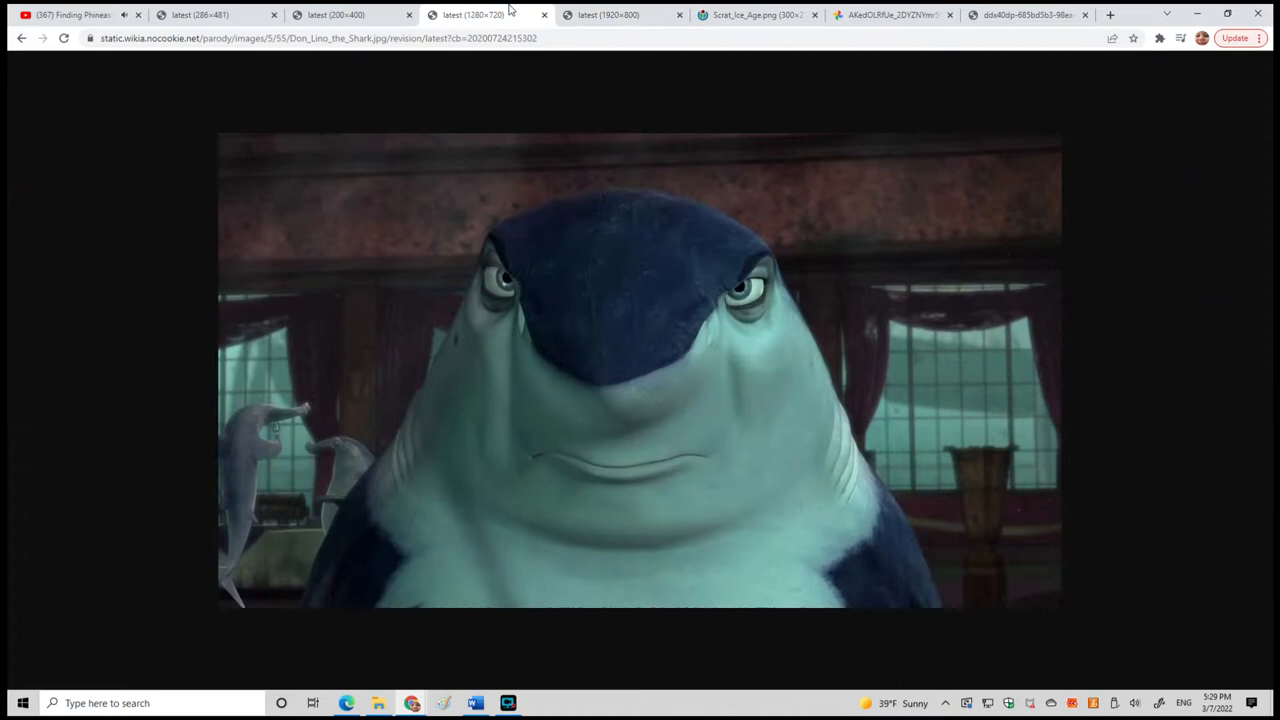
pyautogui.click(200, 14)
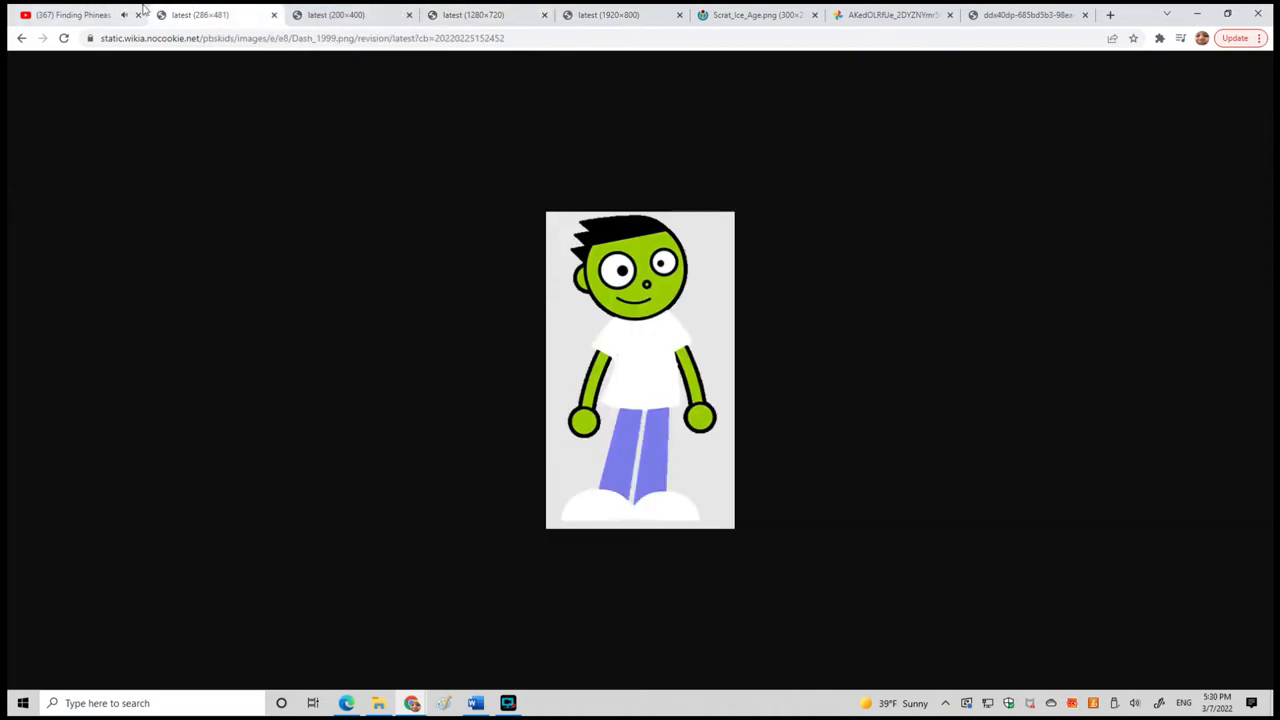
pyautogui.moveTo(200, 14)
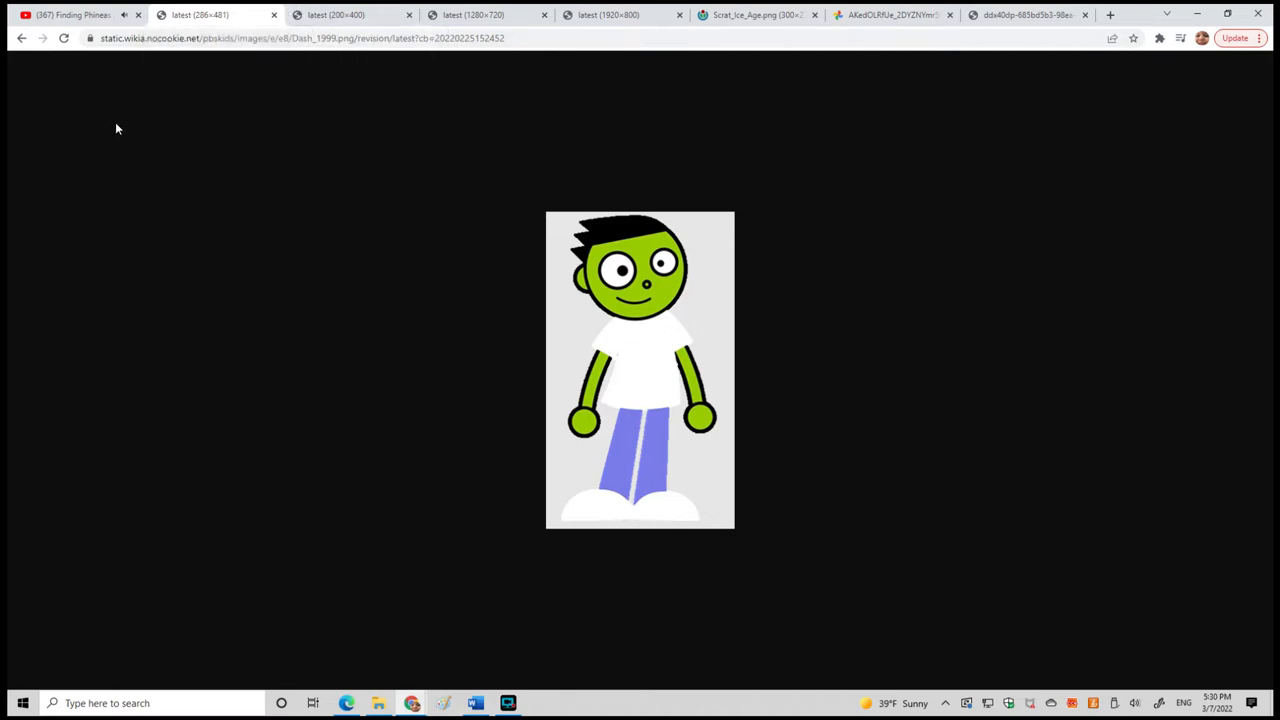
pyautogui.click(76, 14)
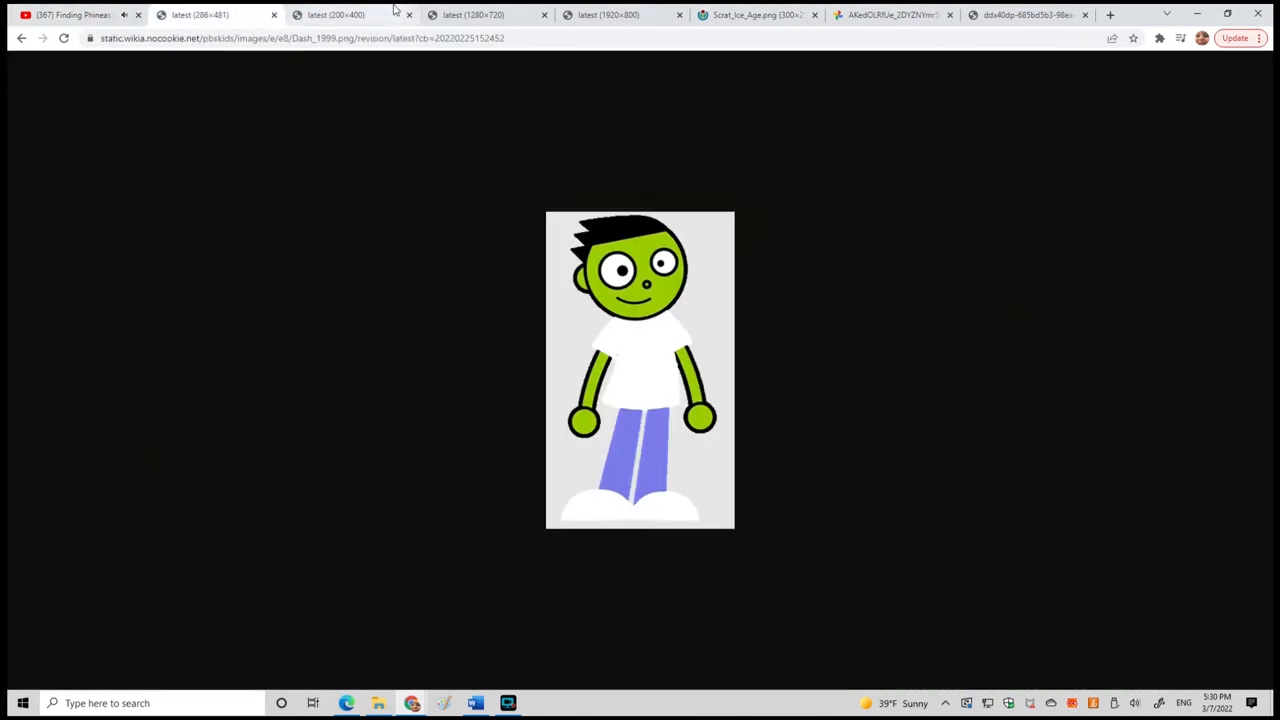
# Cycle the squirrel, green boy, woman and shark images as the characters trade lines.
pyautogui.click(756, 14)
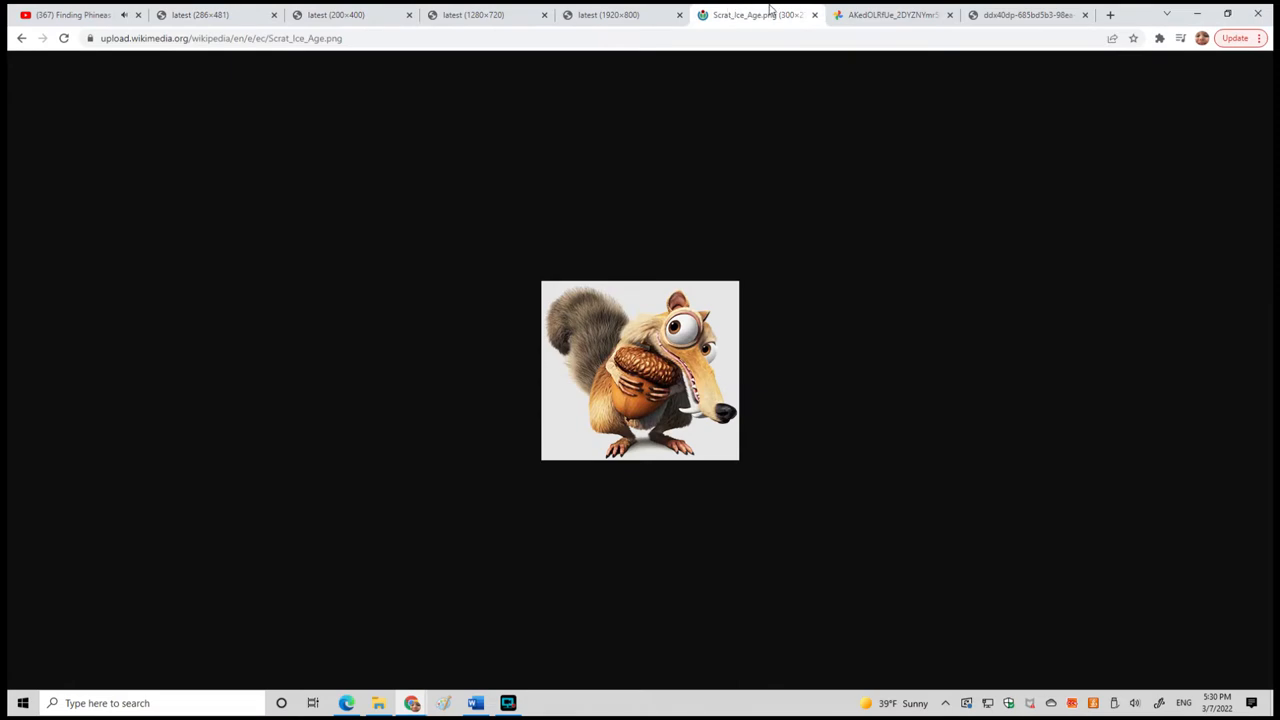
pyautogui.click(484, 14)
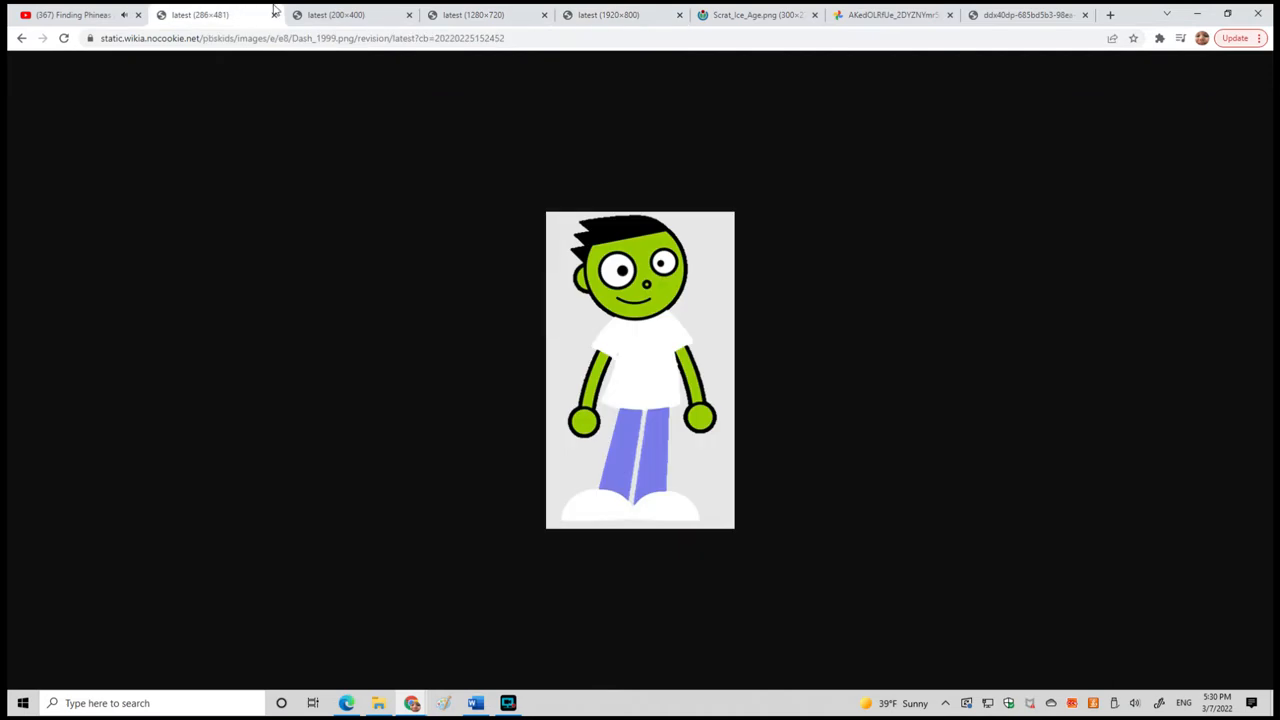
pyautogui.click(350, 14)
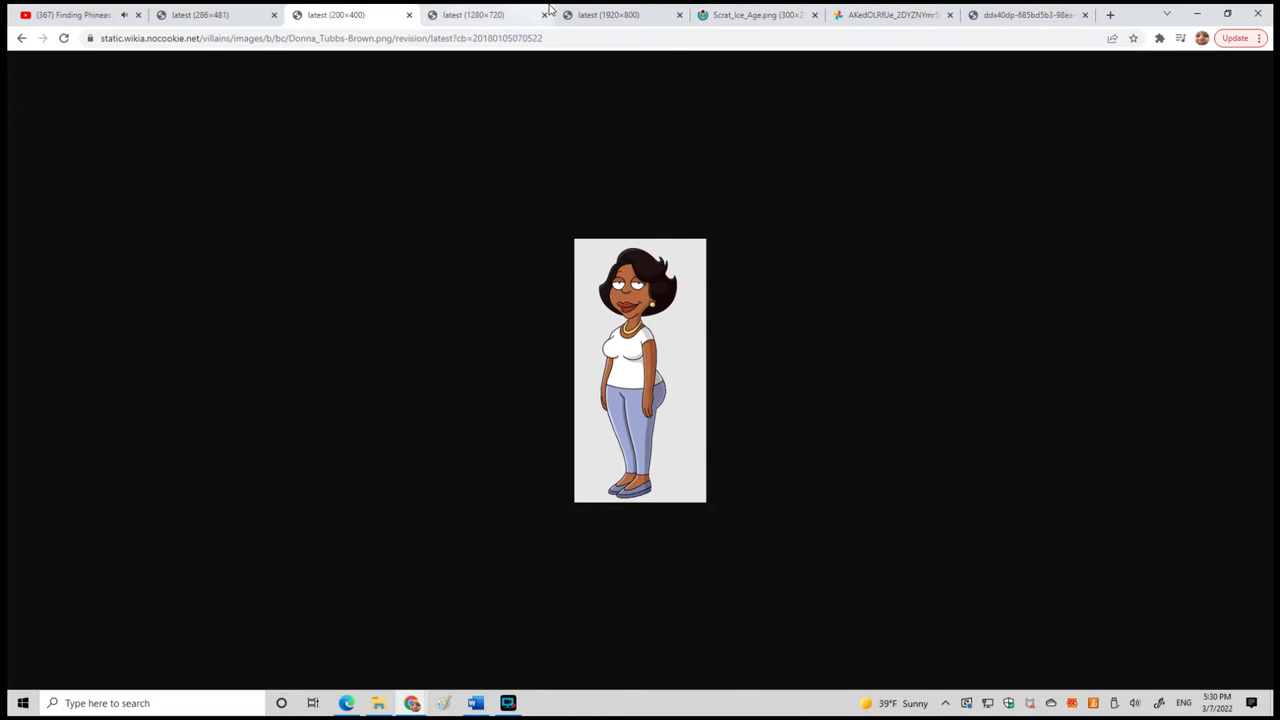
pyautogui.click(470, 14)
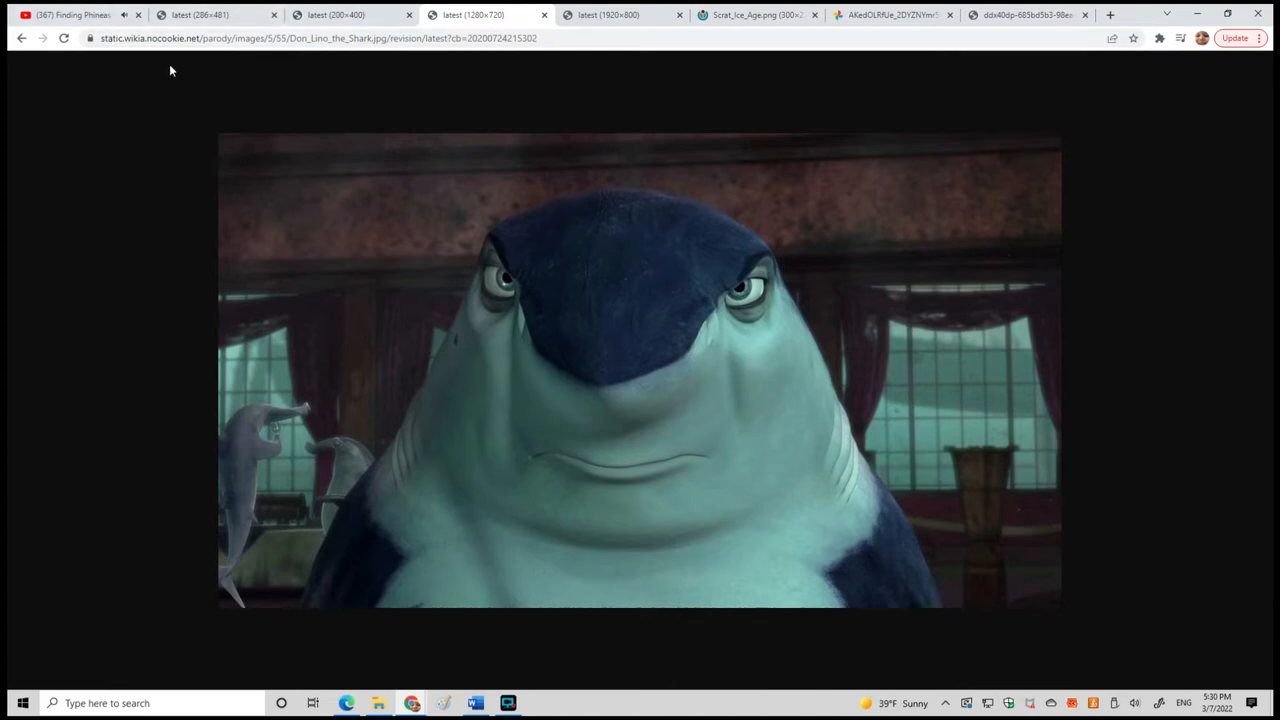
pyautogui.click(216, 14)
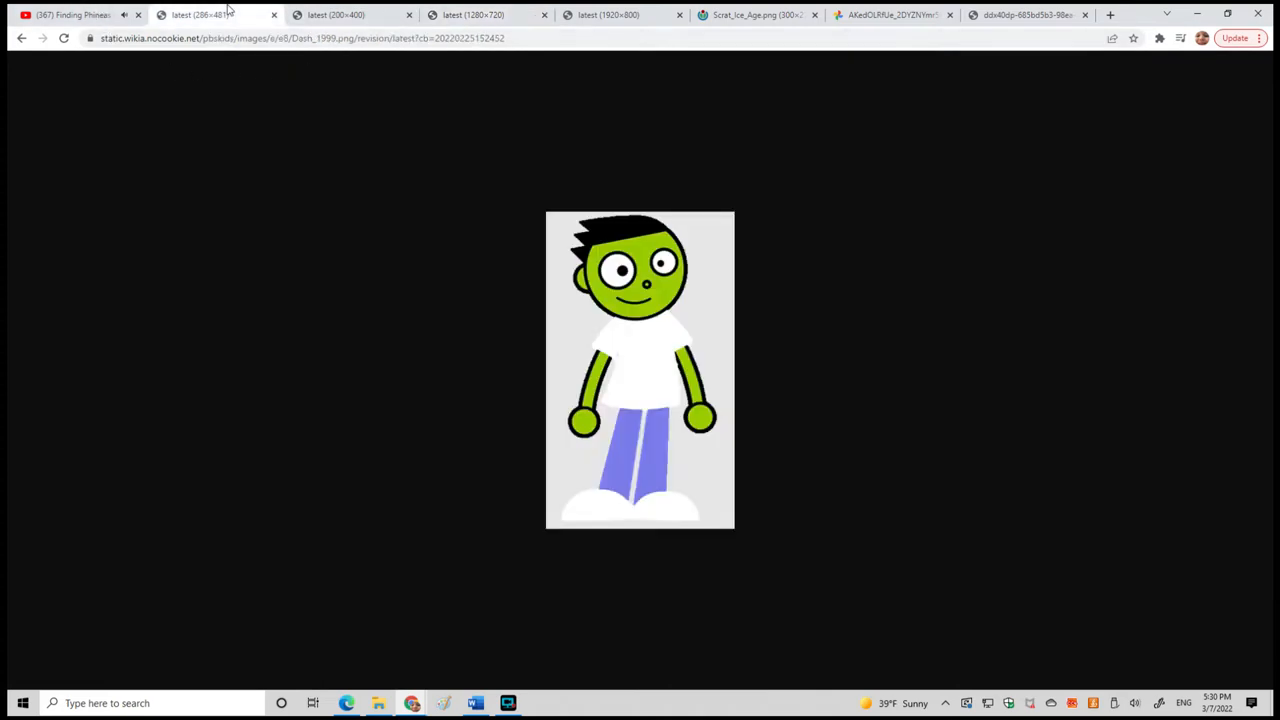
pyautogui.click(484, 14)
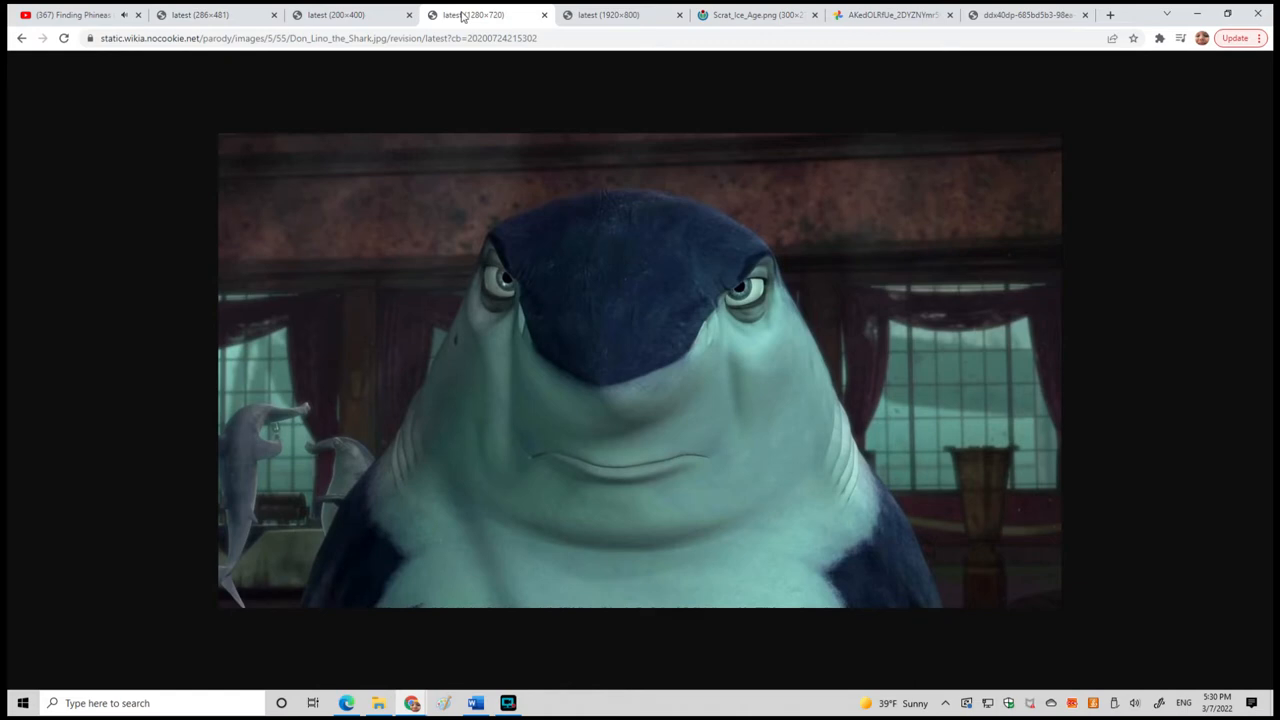
# Continue the exchange between the woman, shark and green-faced boy pictures, returning to the shark.
pyautogui.click(200, 14)
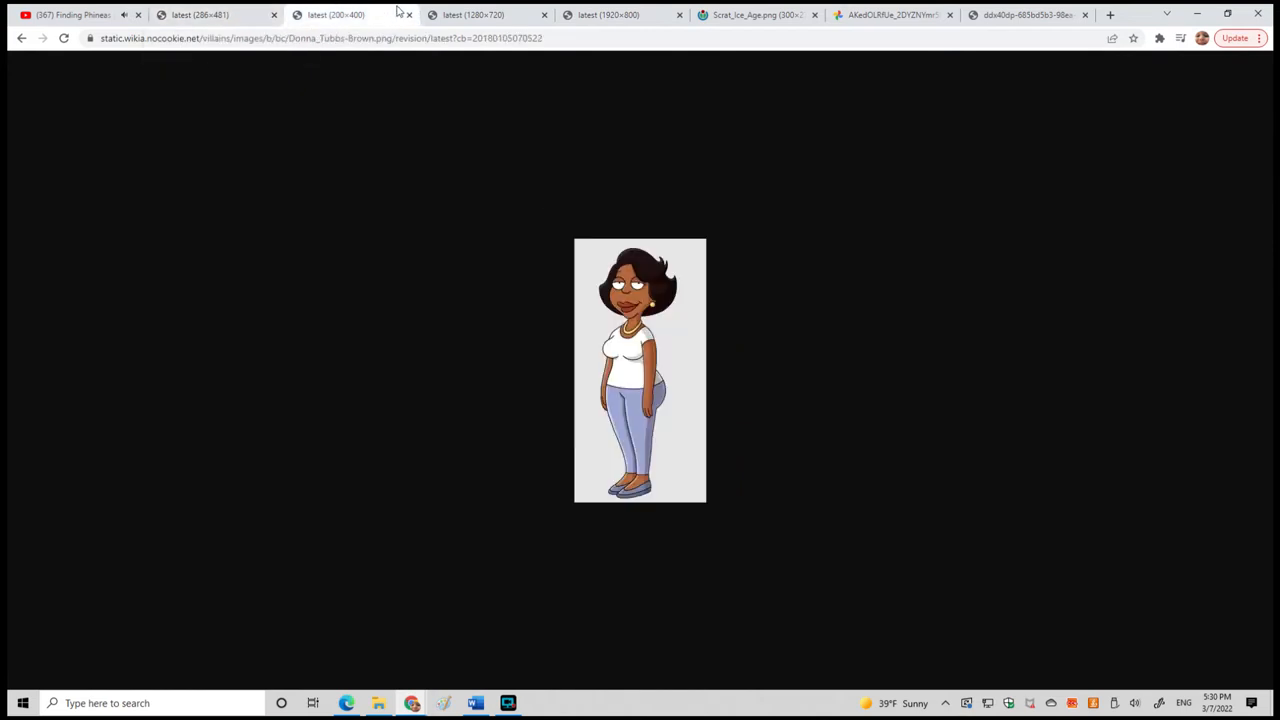
pyautogui.click(470, 14)
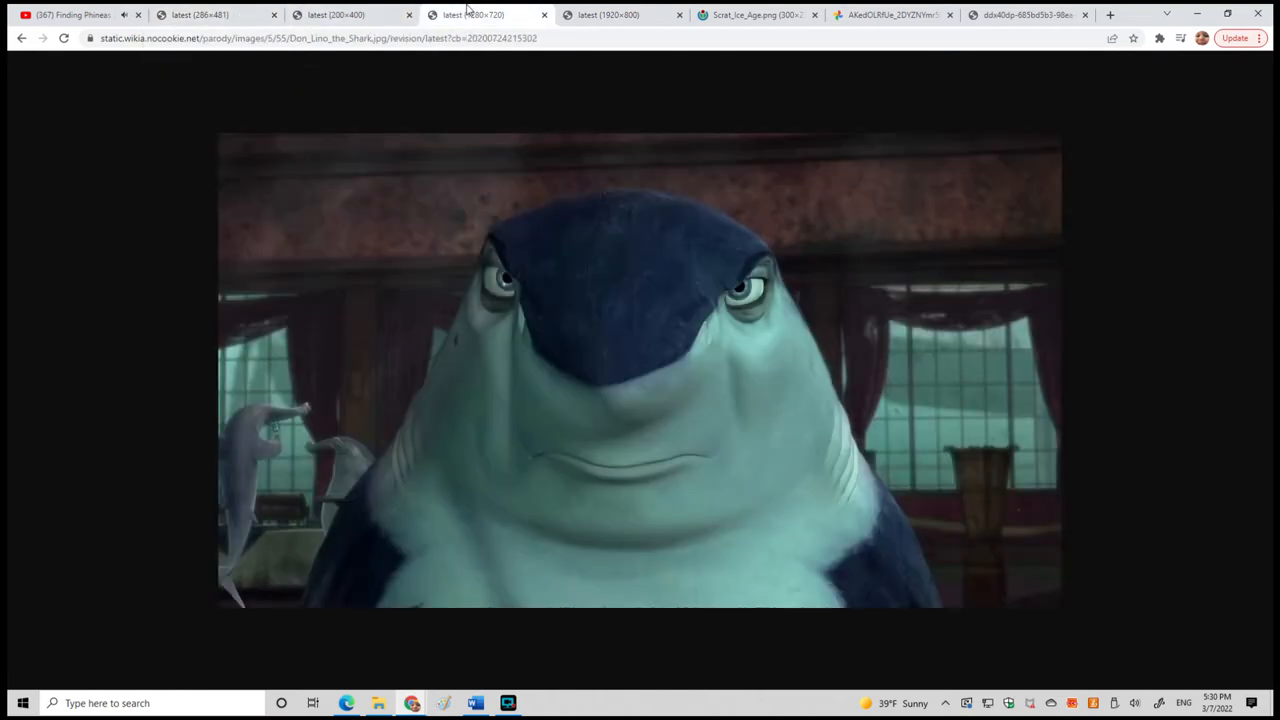
pyautogui.click(216, 14)
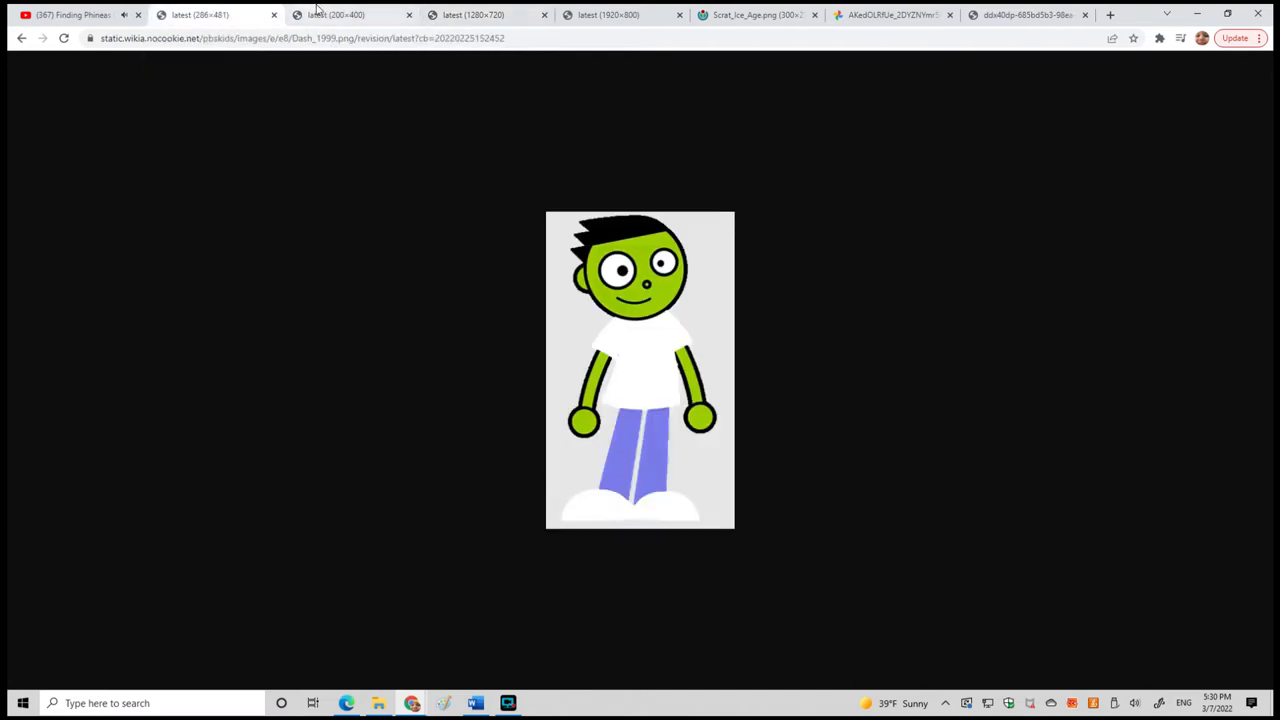
pyautogui.click(350, 14)
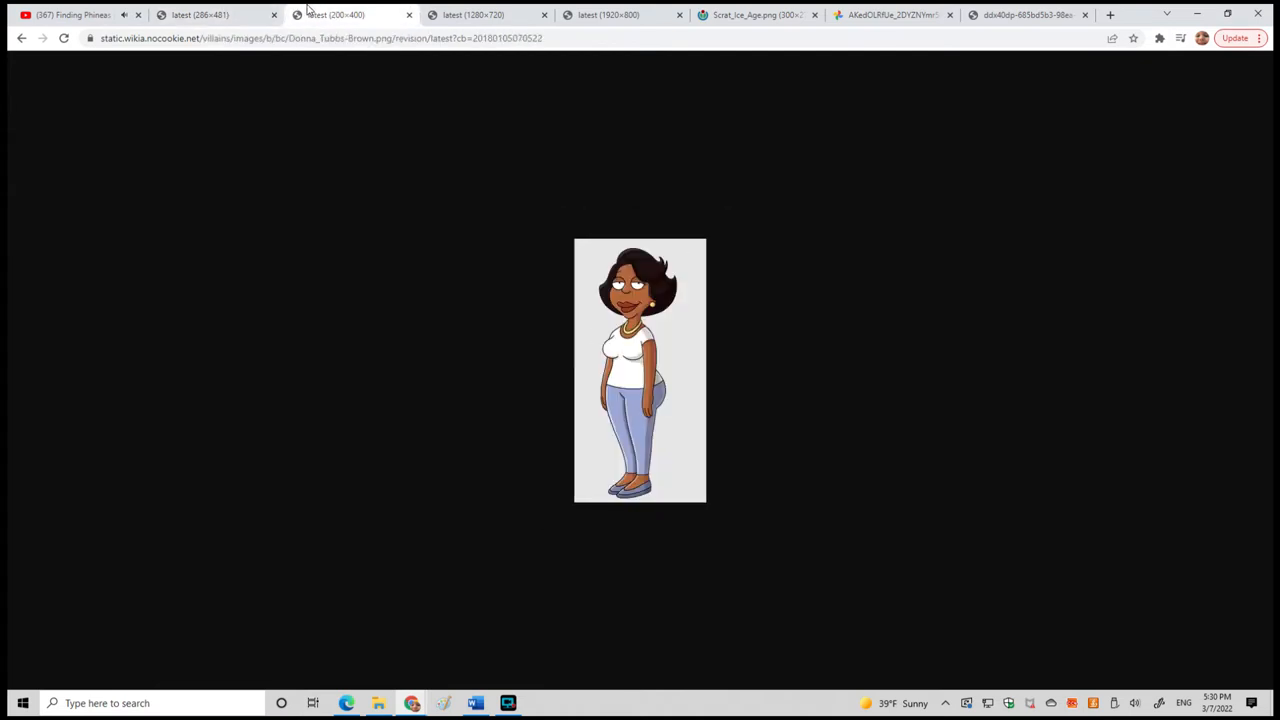
pyautogui.moveTo(348, 14)
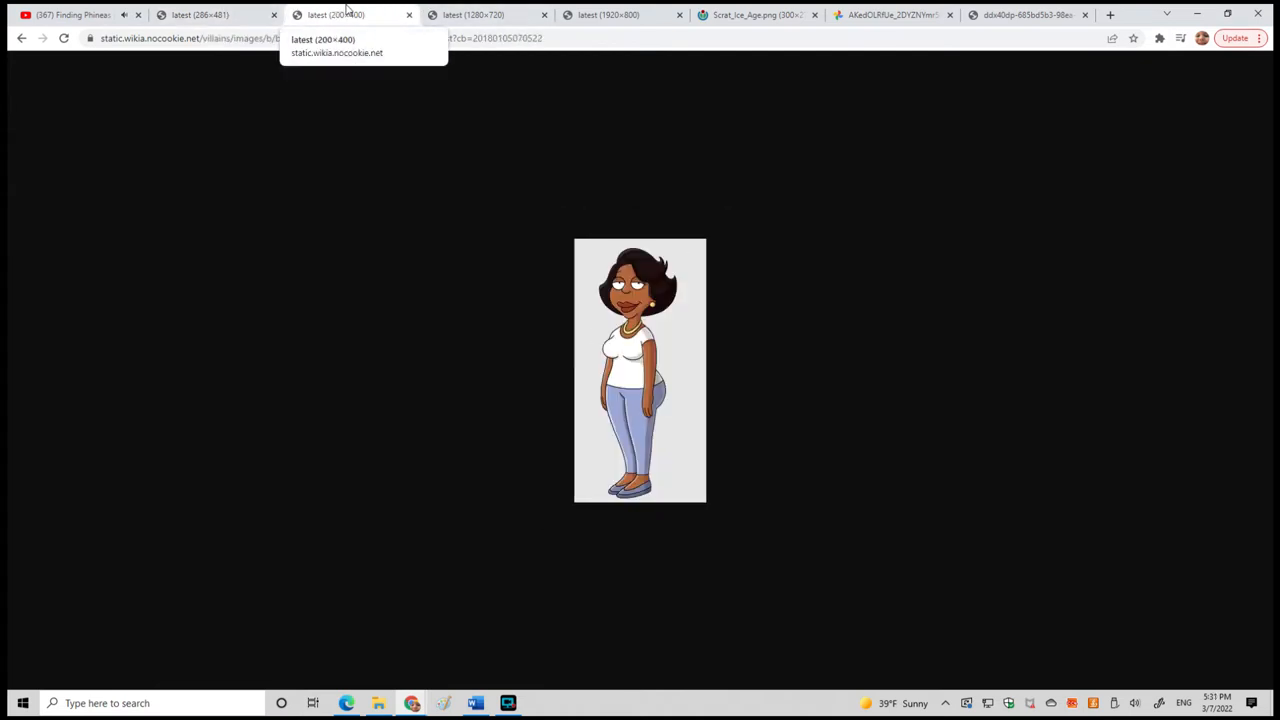
pyautogui.click(484, 14)
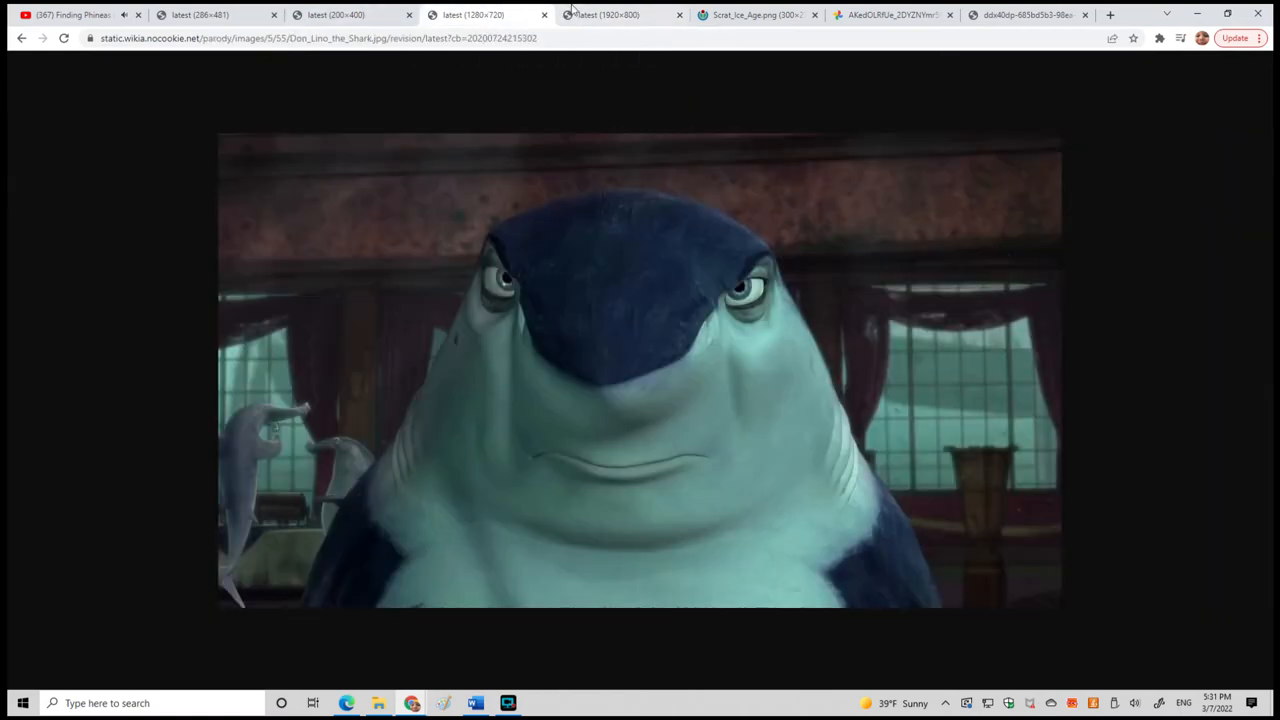
# Finish the boy, shark and woman exchange and return to the Finding Phineas video.
pyautogui.click(484, 14)
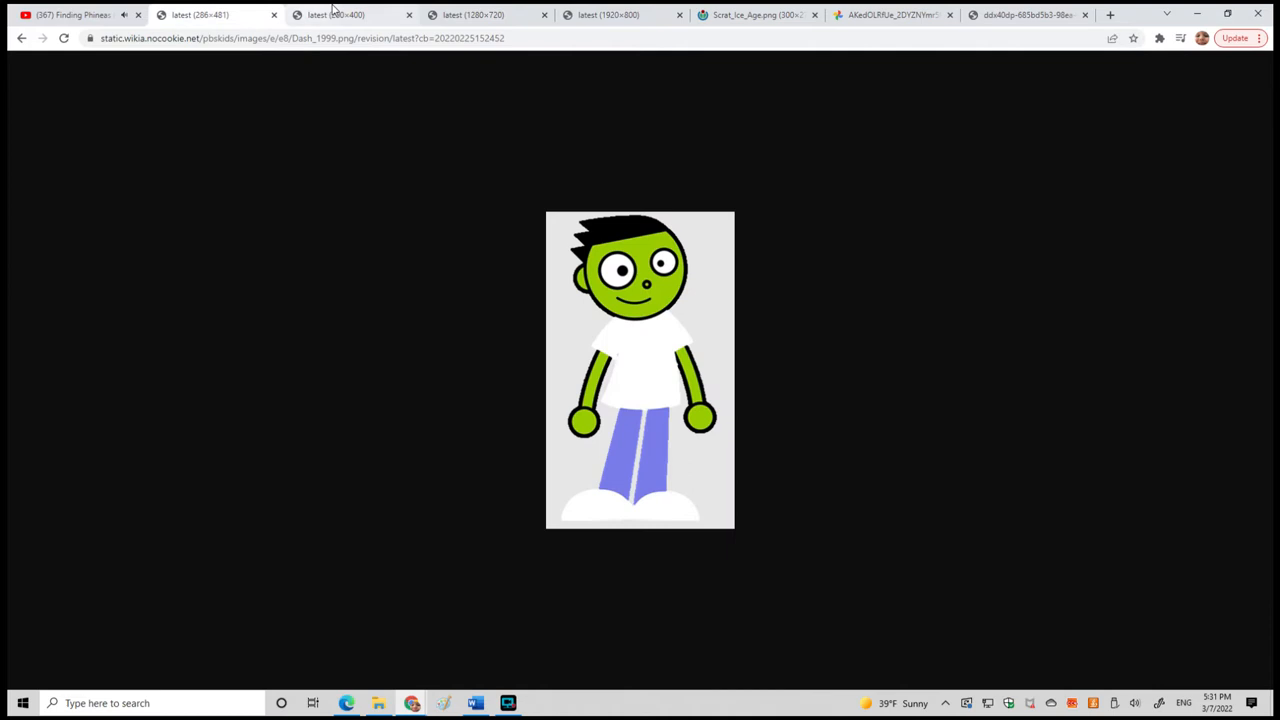
pyautogui.click(470, 14)
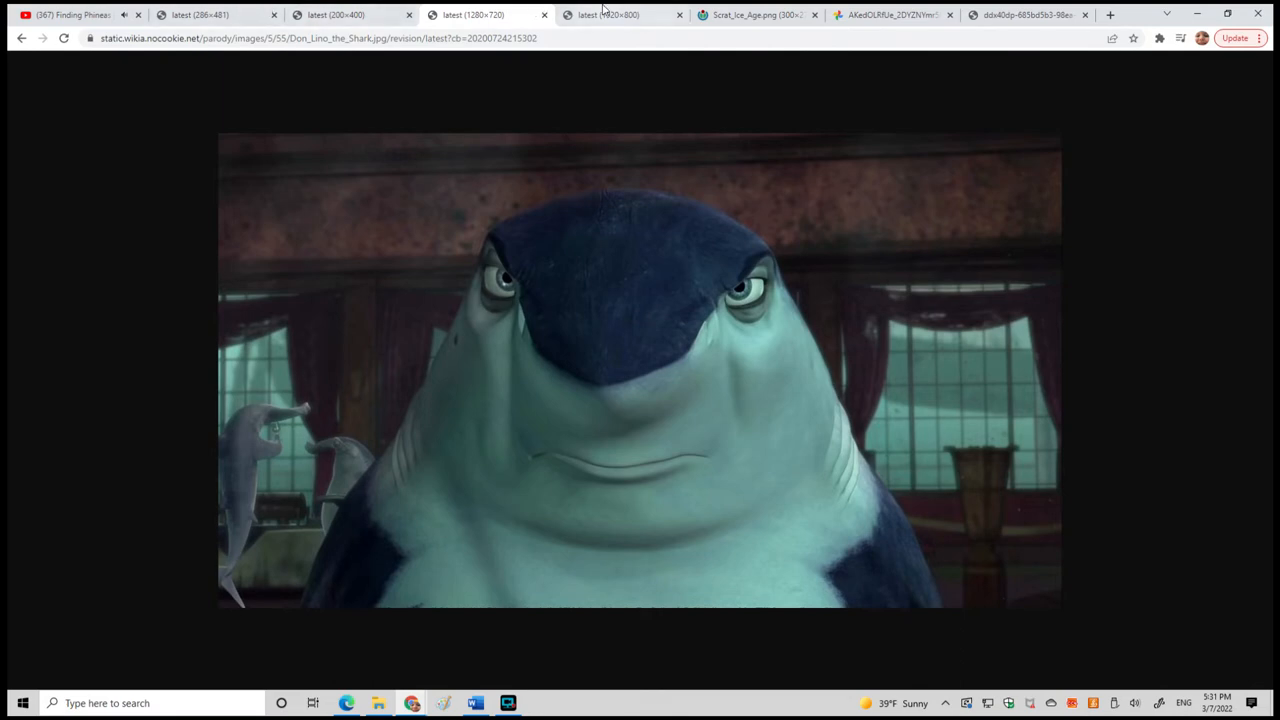
pyautogui.click(216, 14)
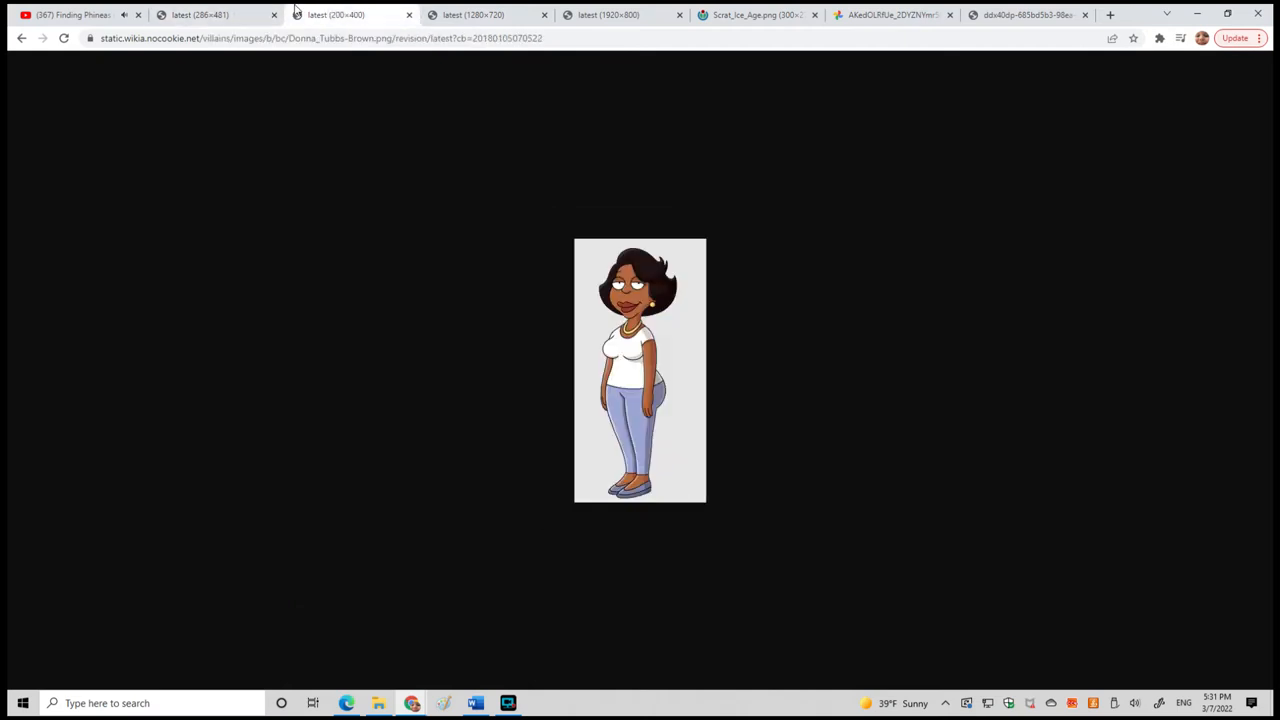
pyautogui.click(200, 14)
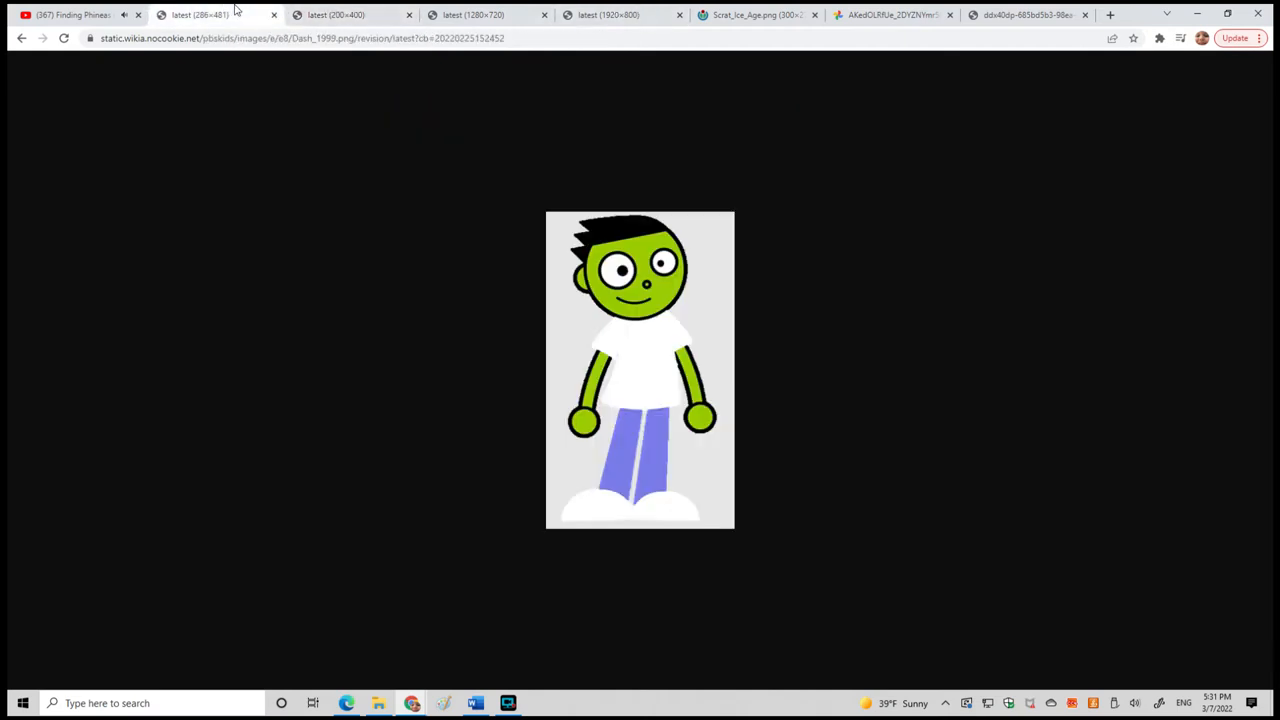
pyautogui.click(70, 14)
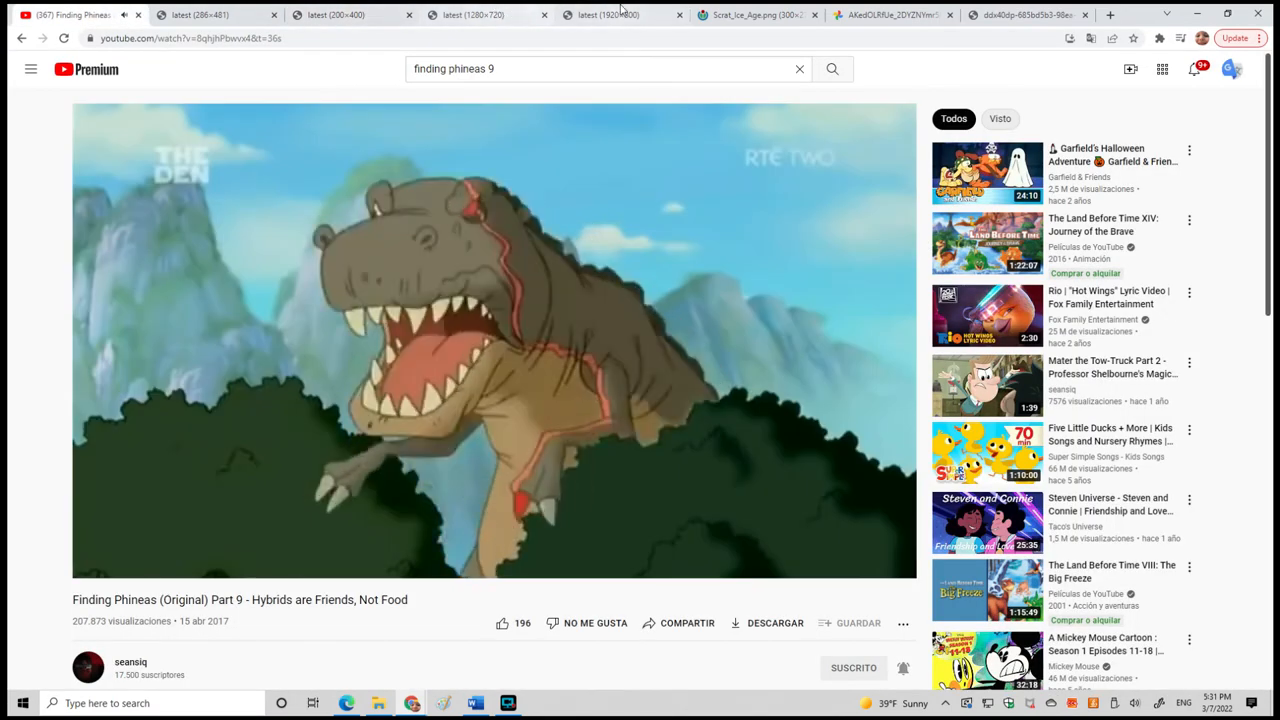
# Show the green-faced boy and woman pictures briefly, then bring the shark picture back.
pyautogui.click(200, 14)
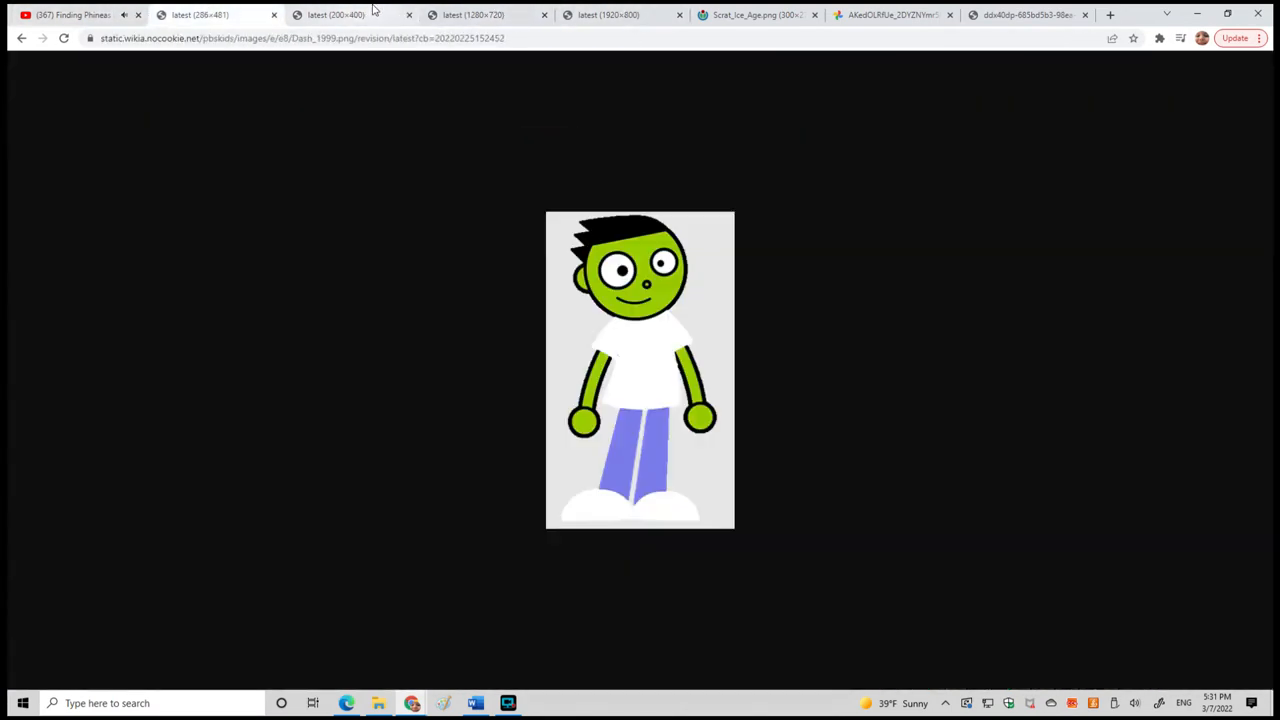
pyautogui.click(200, 14)
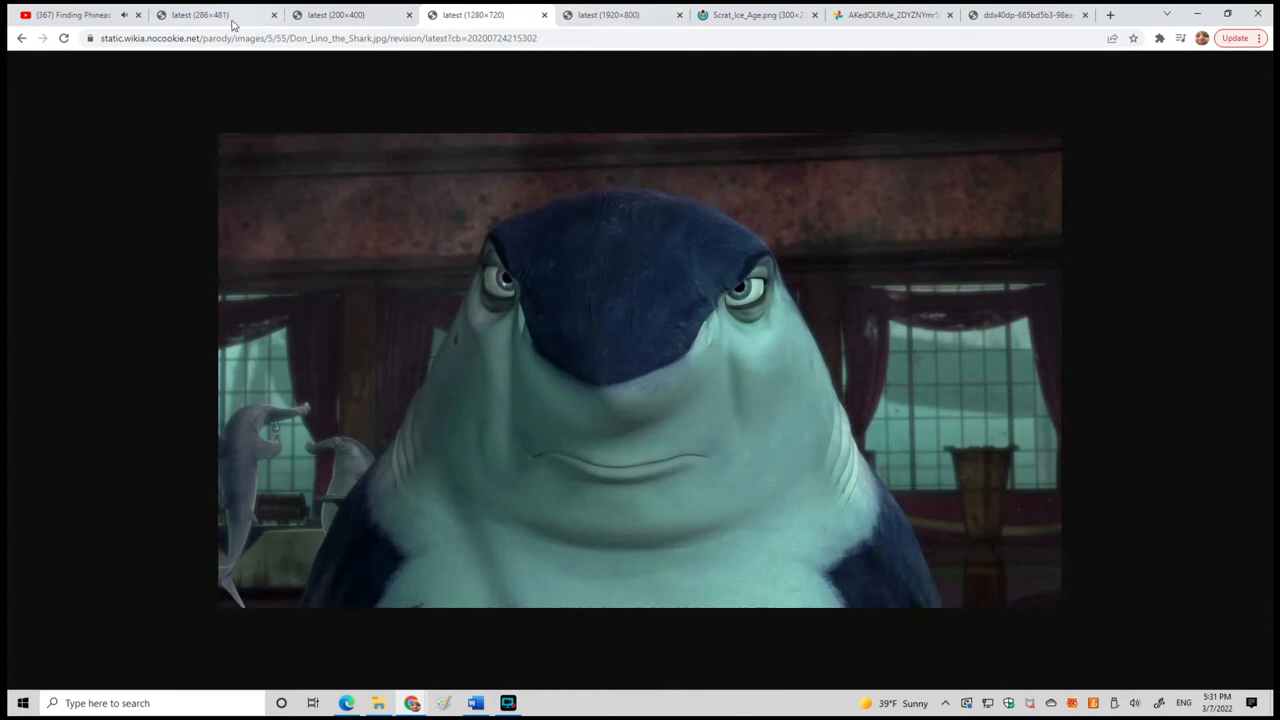
pyautogui.moveTo(210, 14)
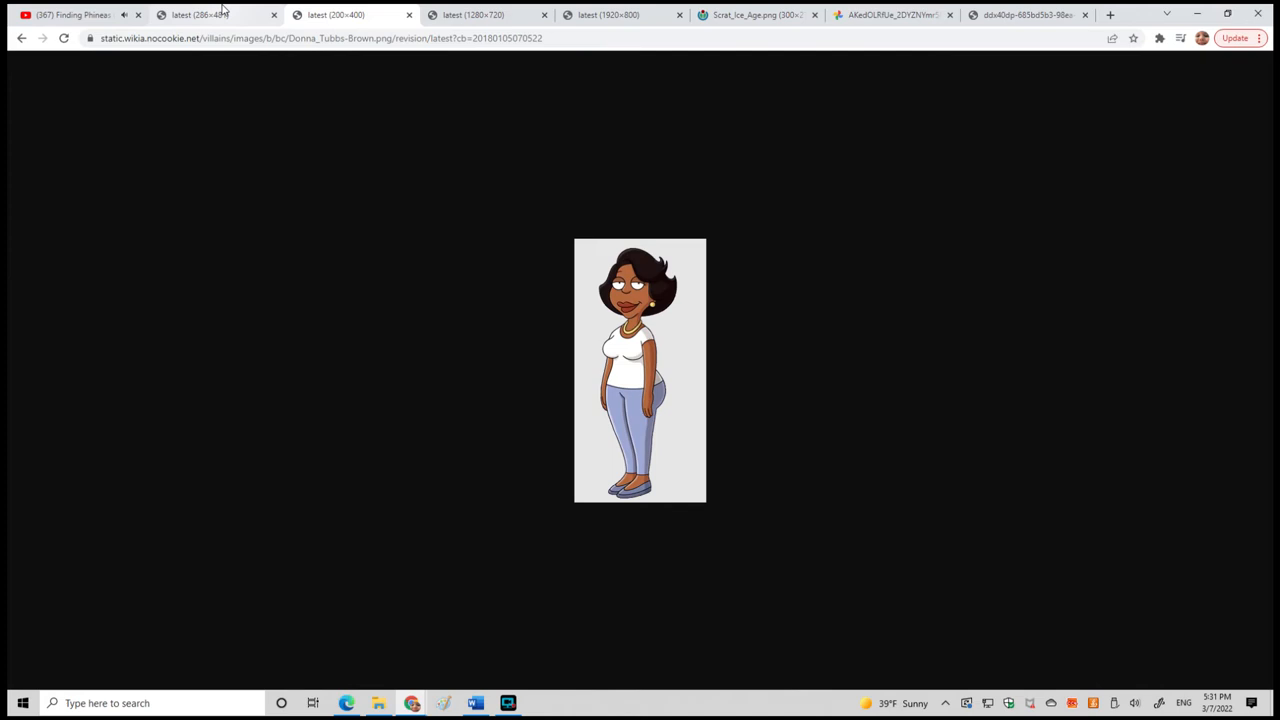
pyautogui.click(200, 14)
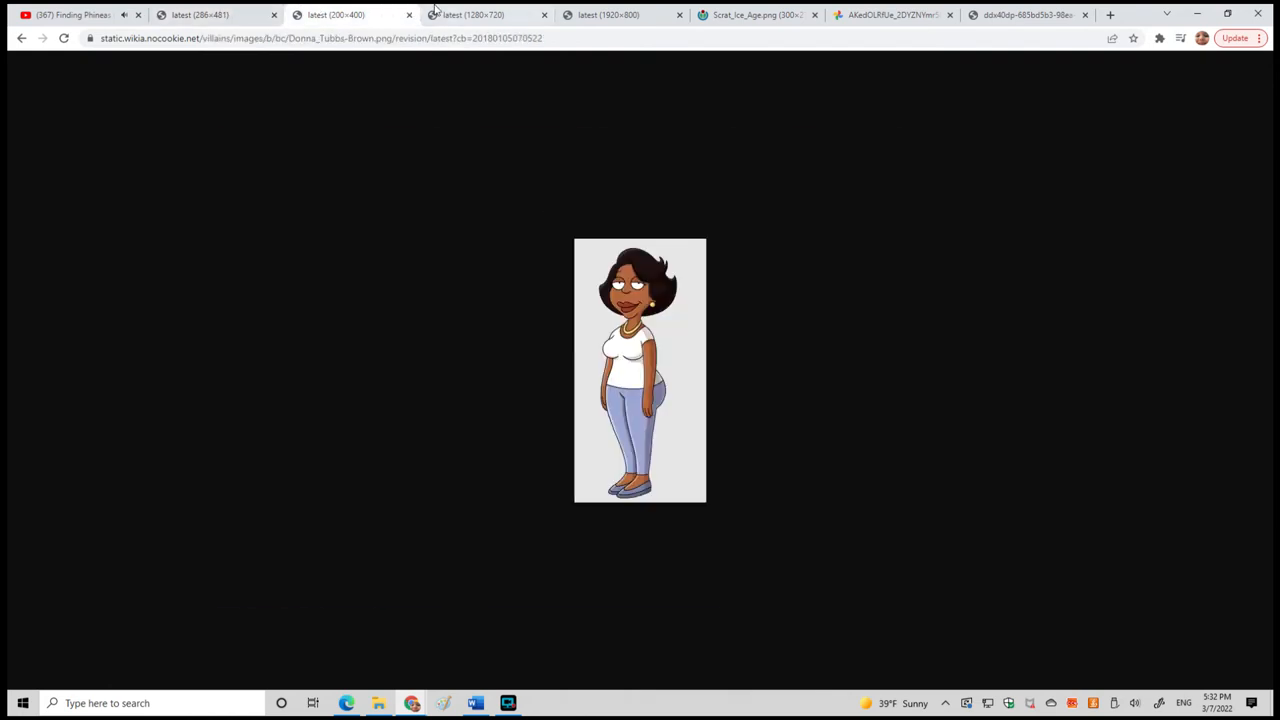
pyautogui.click(470, 14)
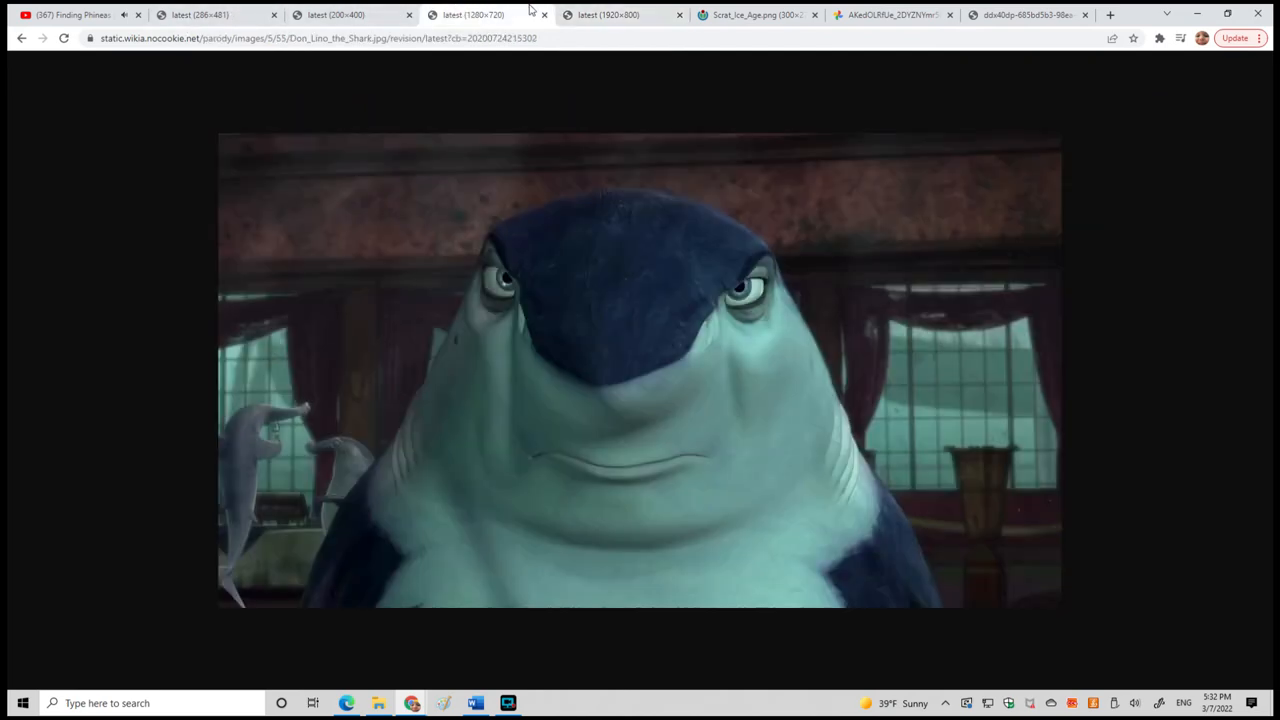
# Move through the green boy, shark, Finding Phineas video and the couch pair image.
pyautogui.click(210, 14)
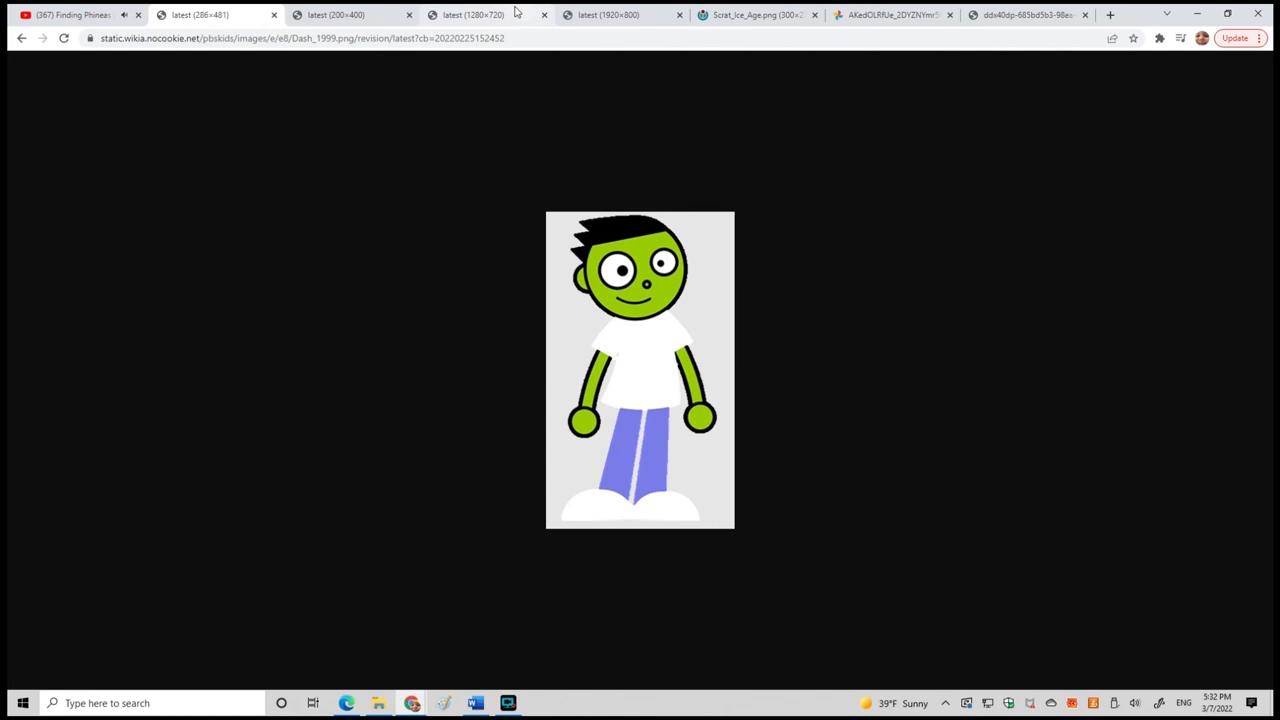
pyautogui.click(484, 14)
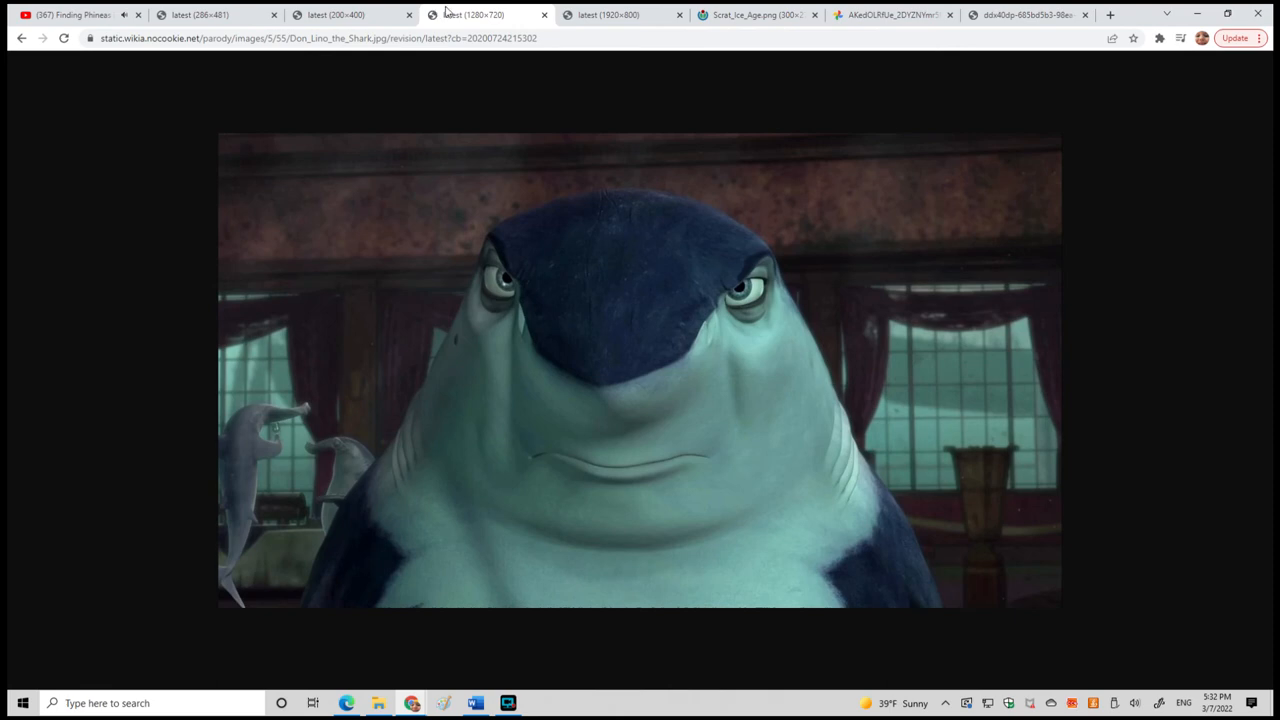
pyautogui.click(70, 14)
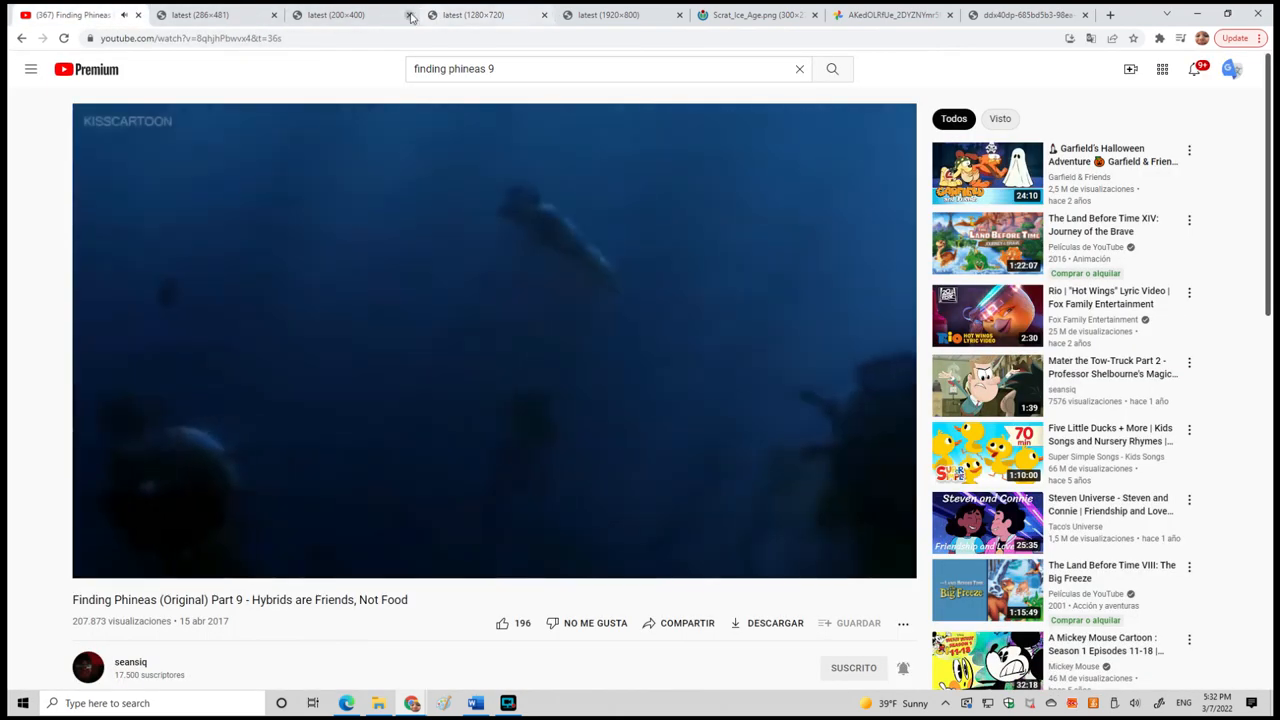
pyautogui.click(608, 14)
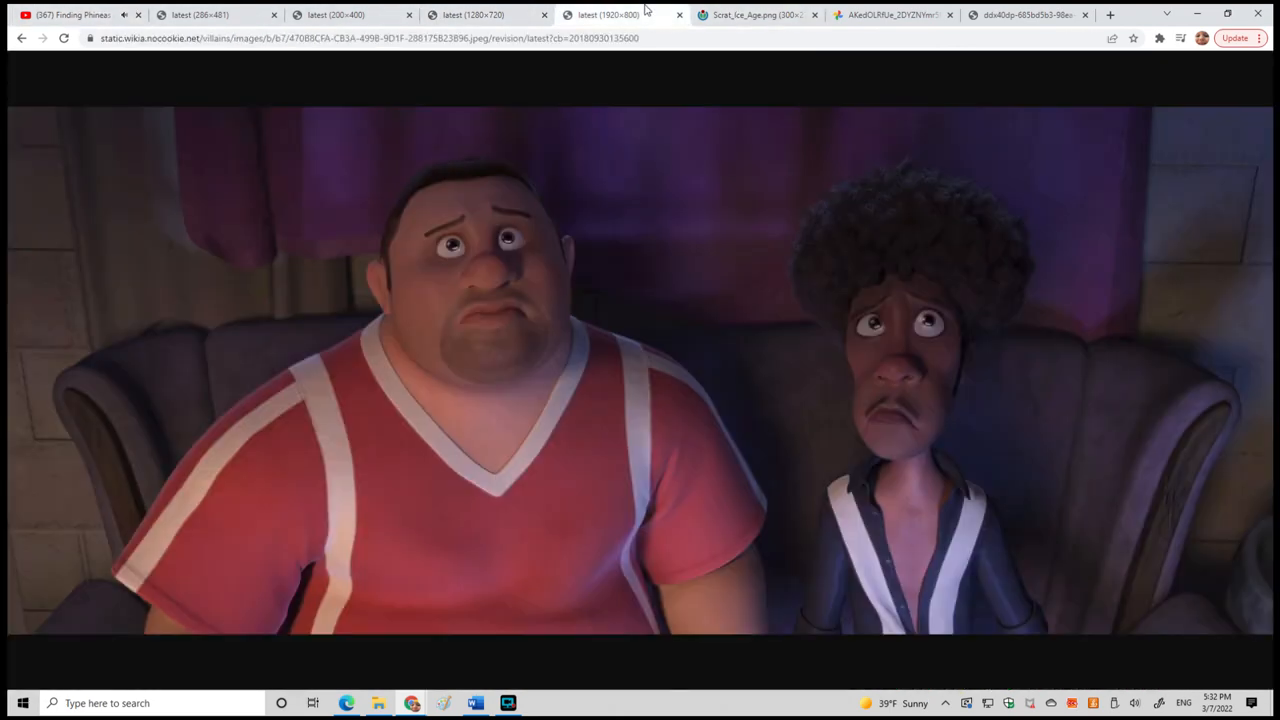
# Return to the shark and the video, then show the black-and-white two clay figures picture.
pyautogui.click(484, 14)
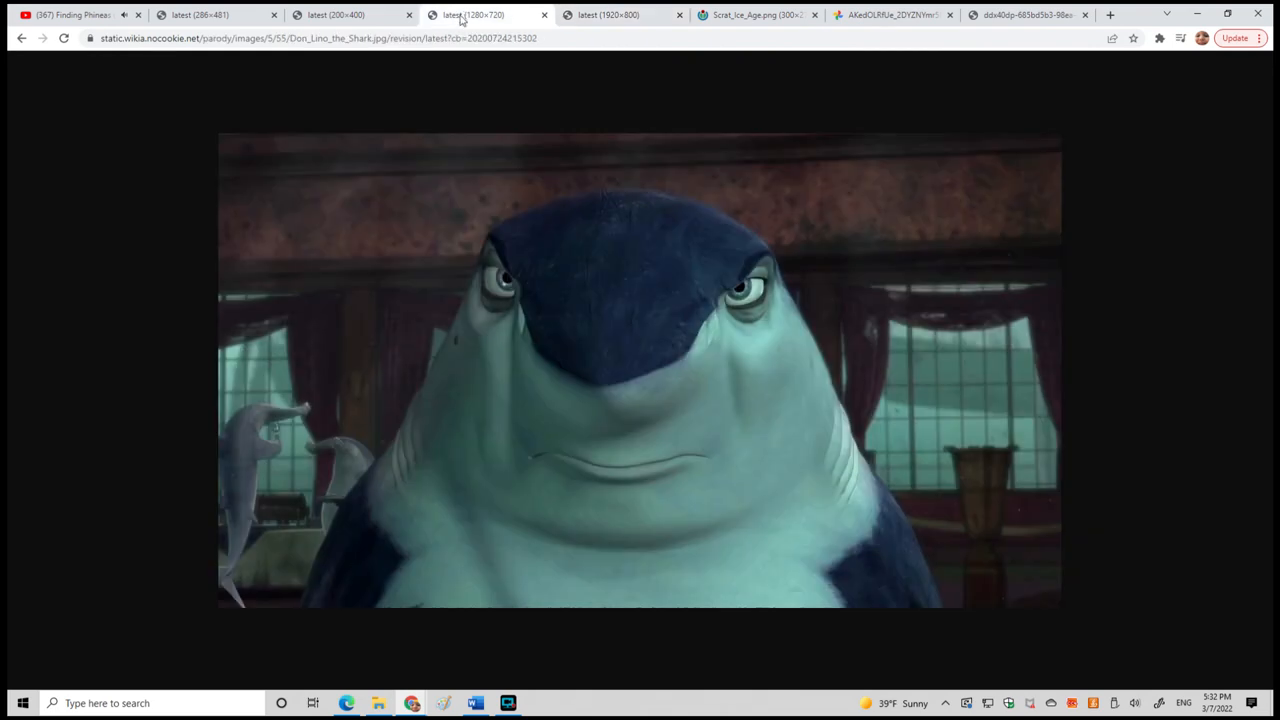
pyautogui.moveTo(476, 16)
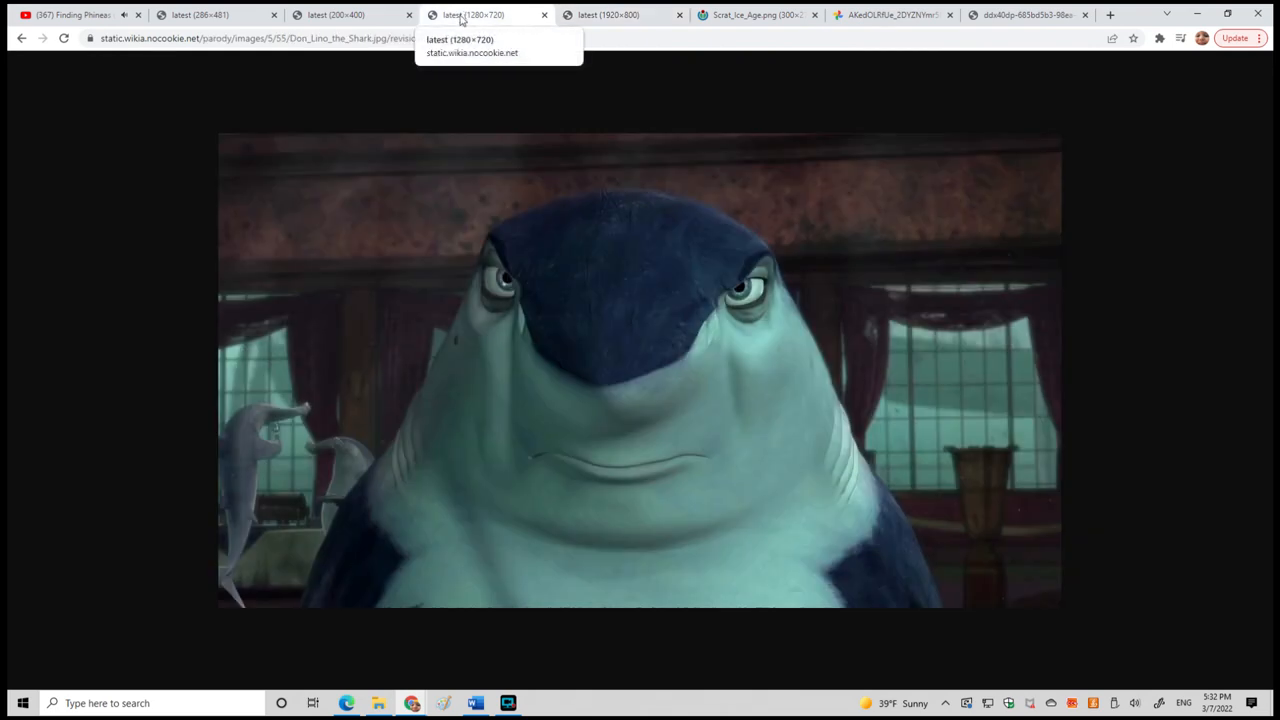
pyautogui.moveTo(350, 14)
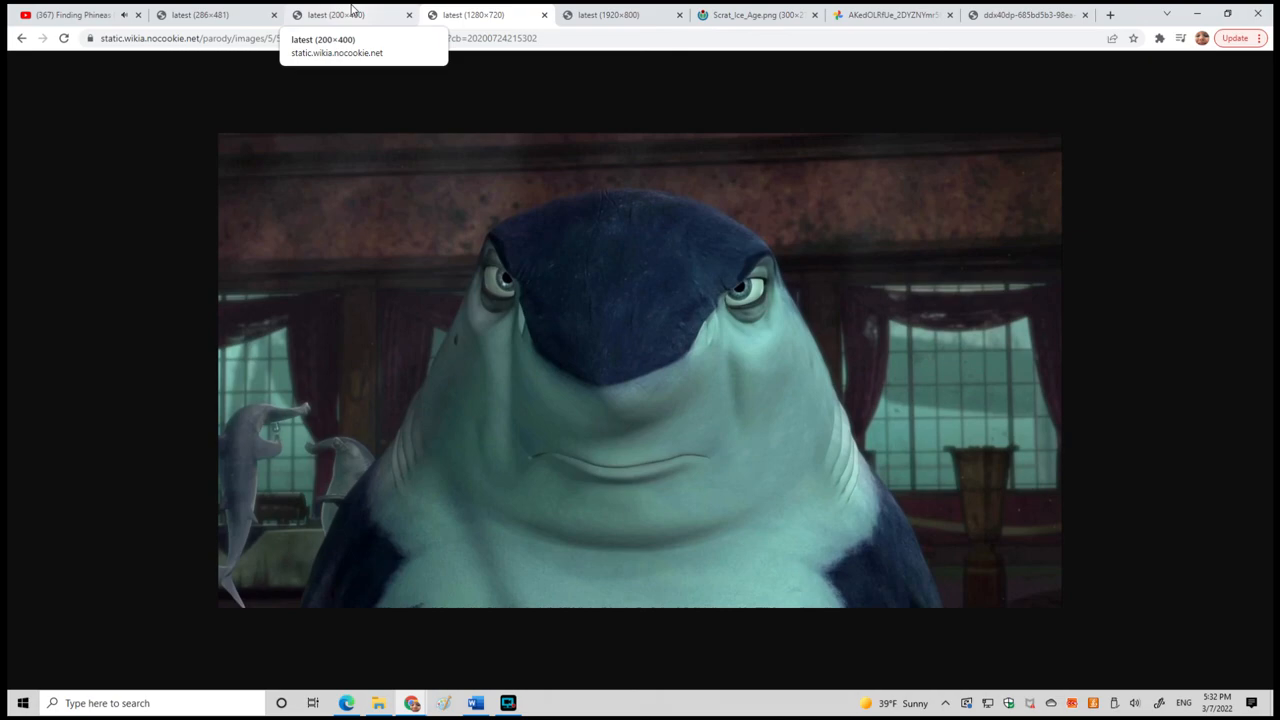
pyautogui.click(70, 14)
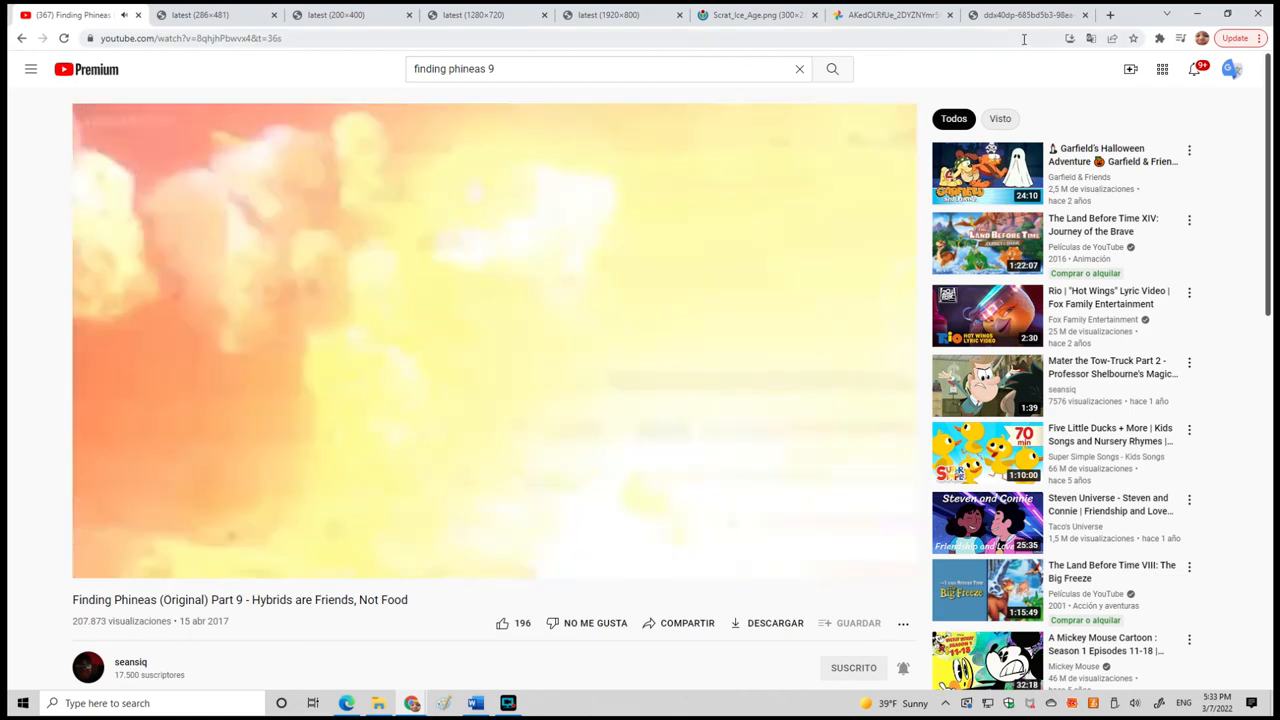
pyautogui.click(1020, 14)
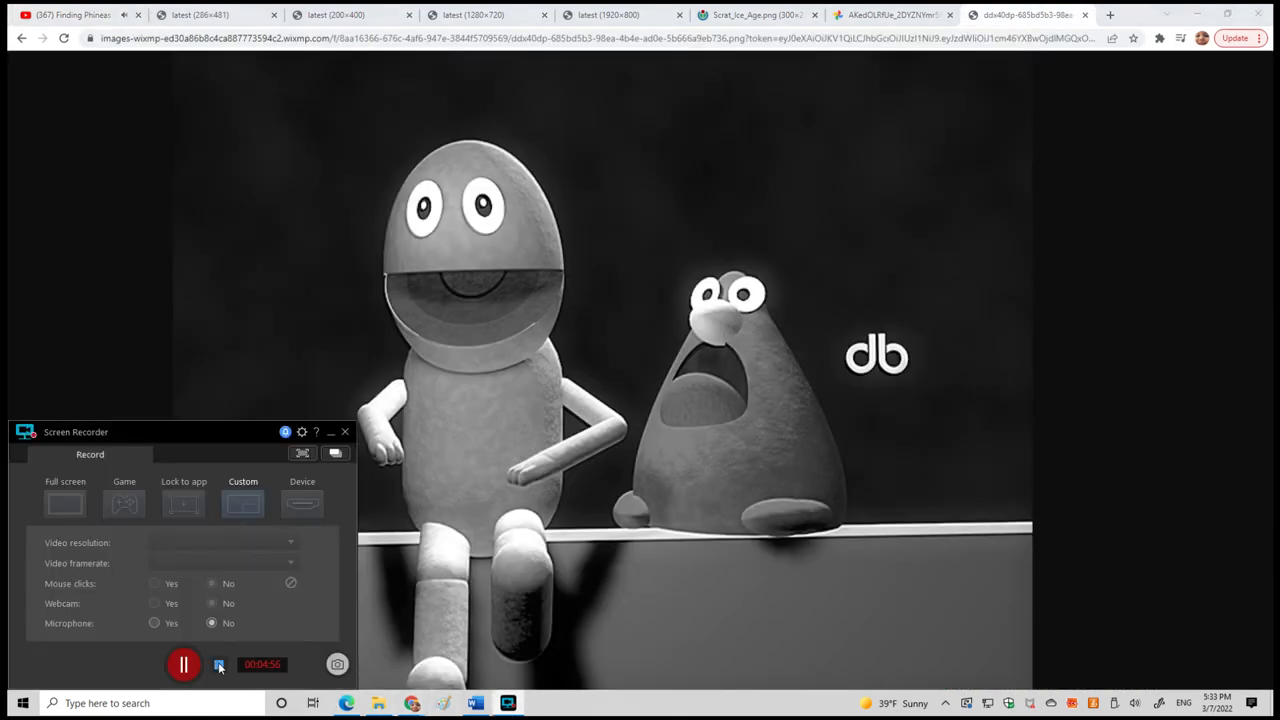
pyautogui.moveTo(220, 664)
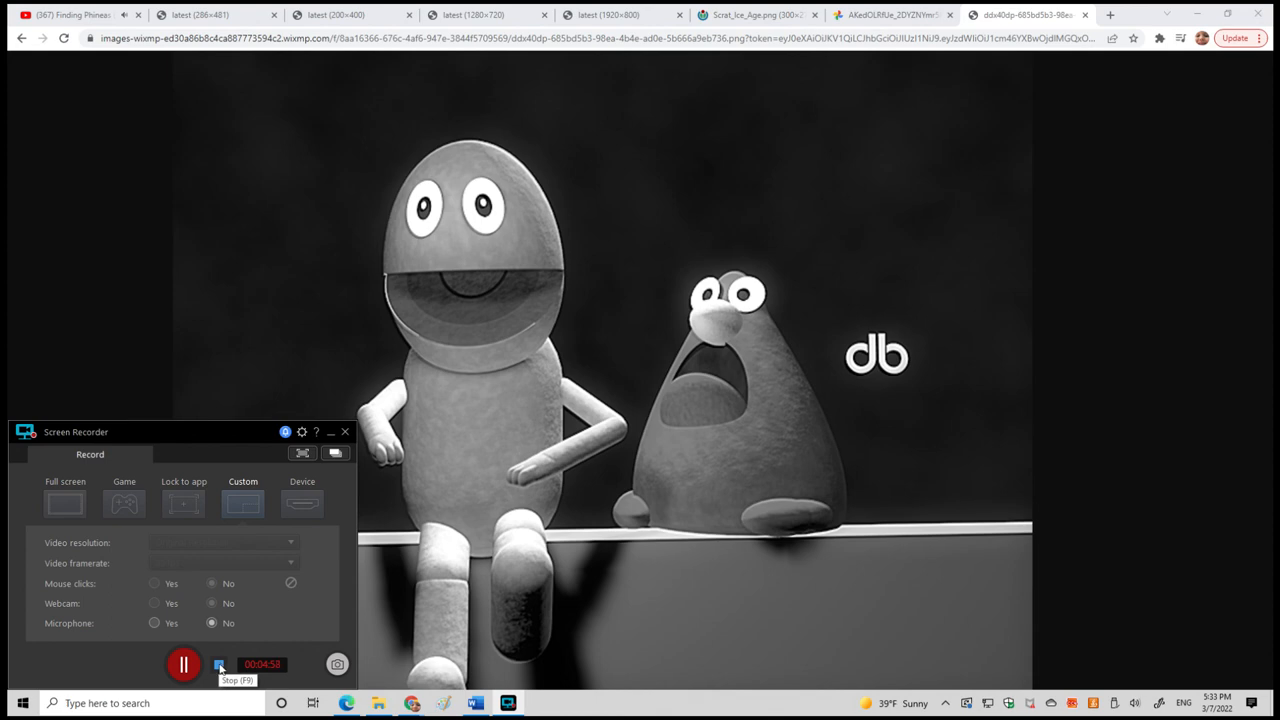